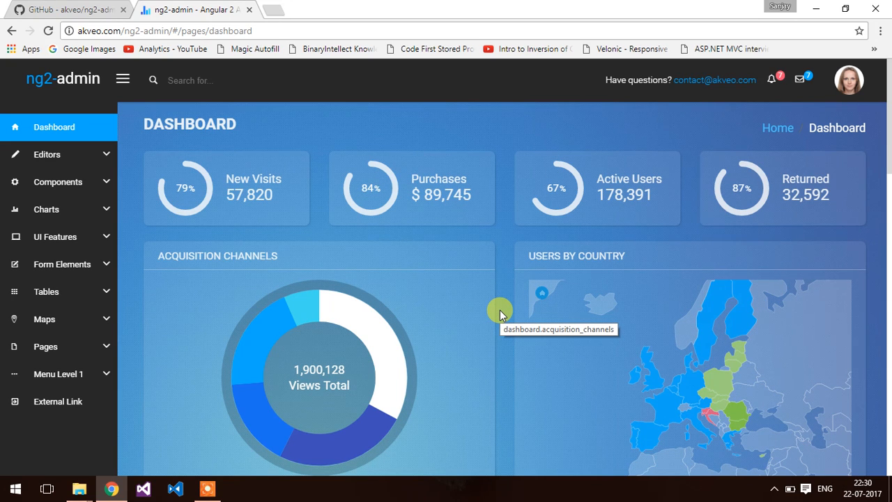
pyautogui.moveTo(501, 310)
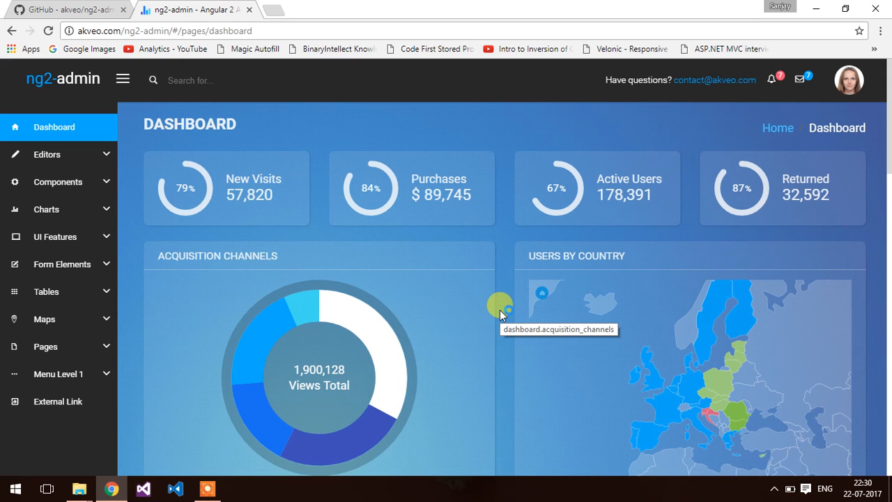
pyautogui.moveTo(499, 310)
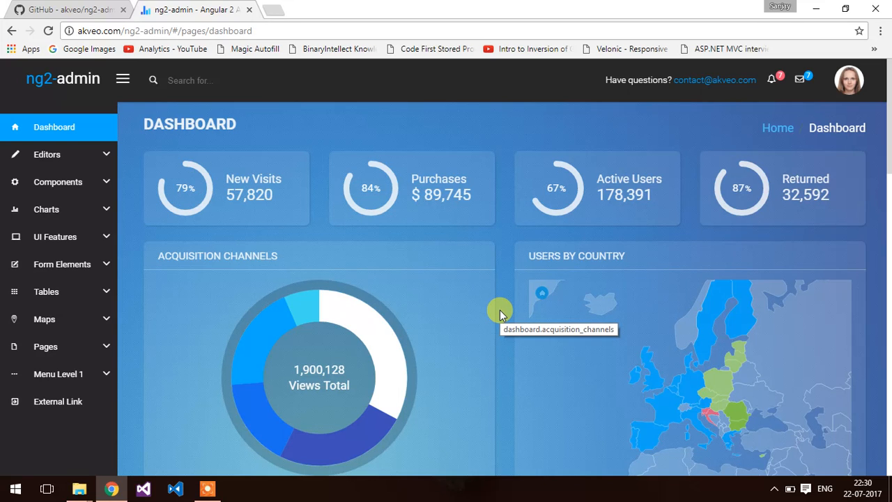
pyautogui.moveTo(389, 343)
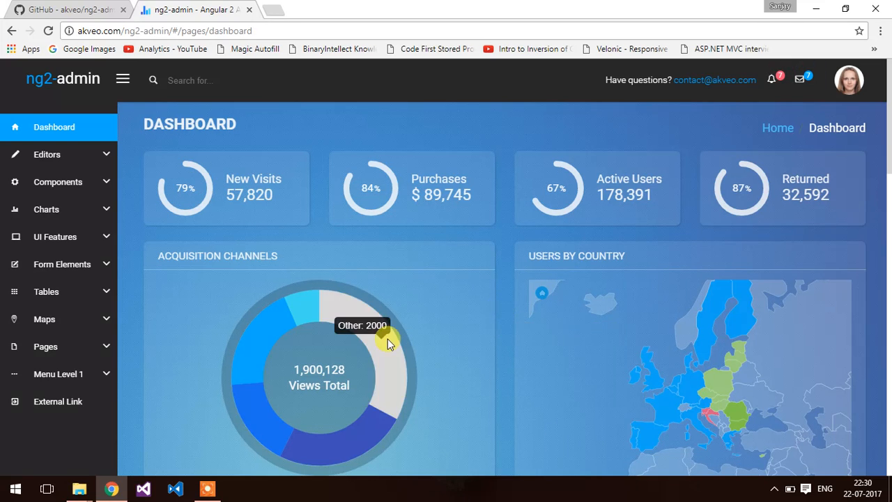
pyautogui.moveTo(98, 181)
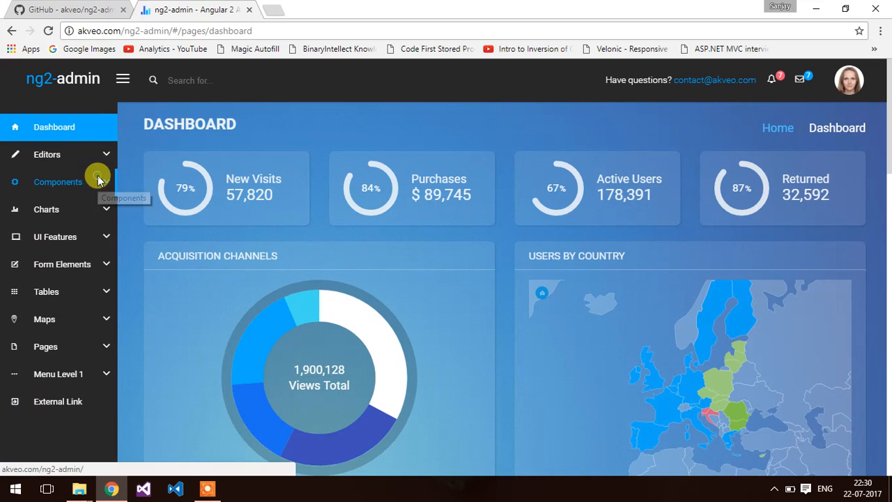
# - Expand Components and UI Features in the sidebar and go to the Typography demo page
pyautogui.click(59, 182)
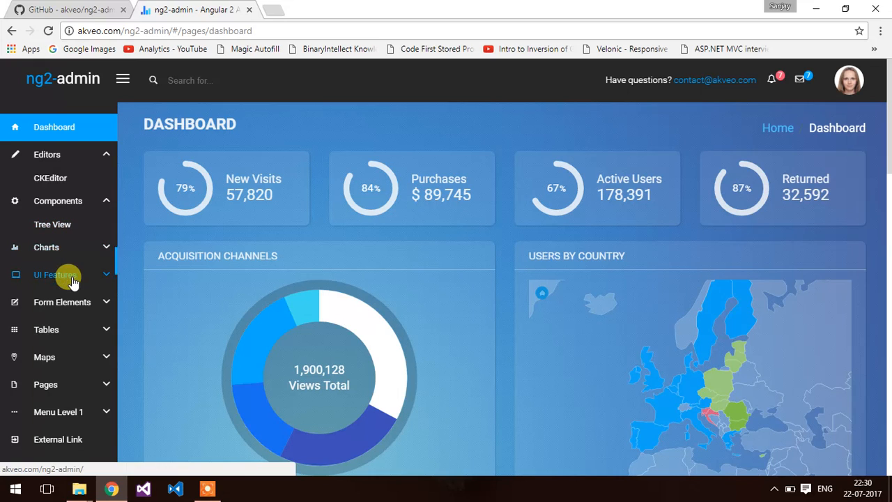
pyautogui.click(56, 273)
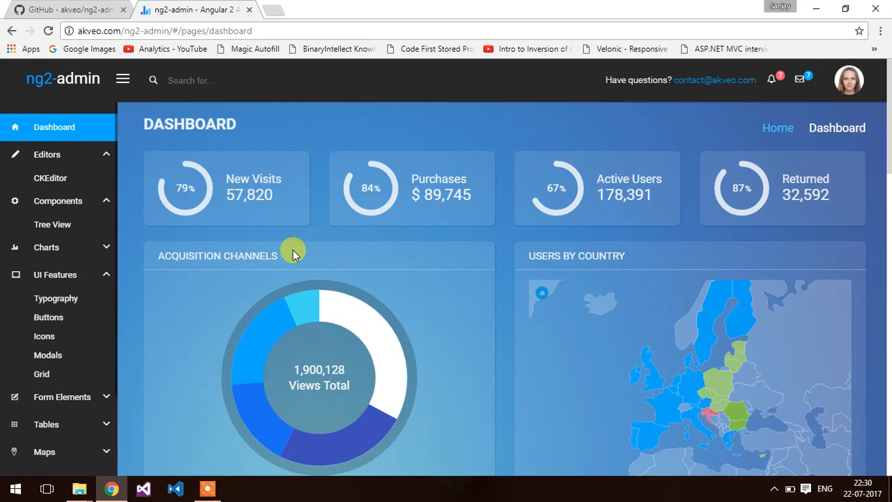
pyautogui.click(56, 299)
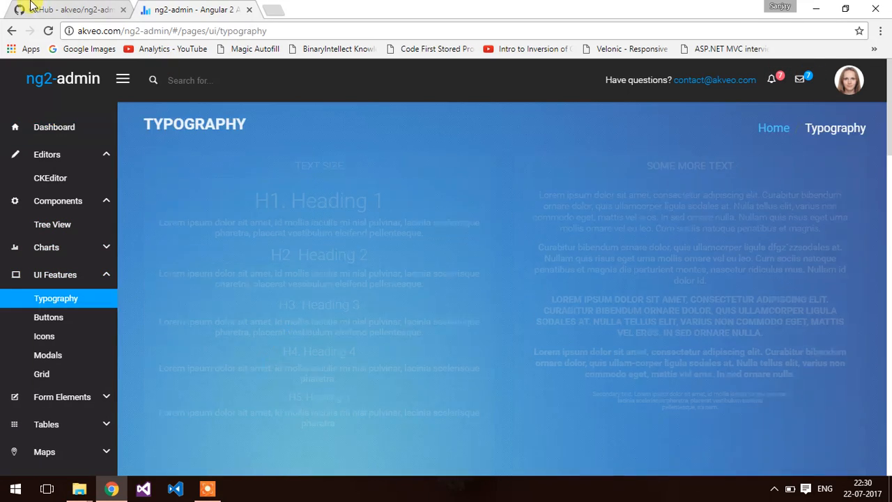
# - Switch to the akveo/ng2-admin GitHub tab and scroll through its description and file list
pyautogui.click(67, 9)
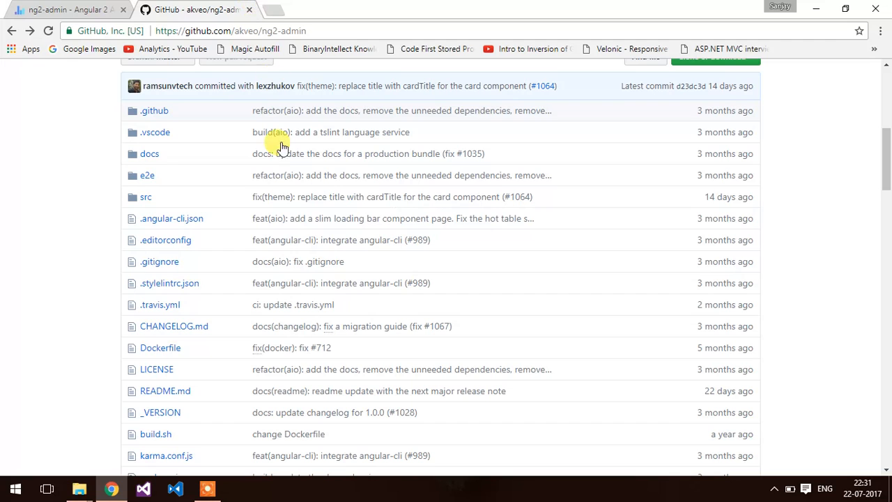
pyautogui.scroll(3)
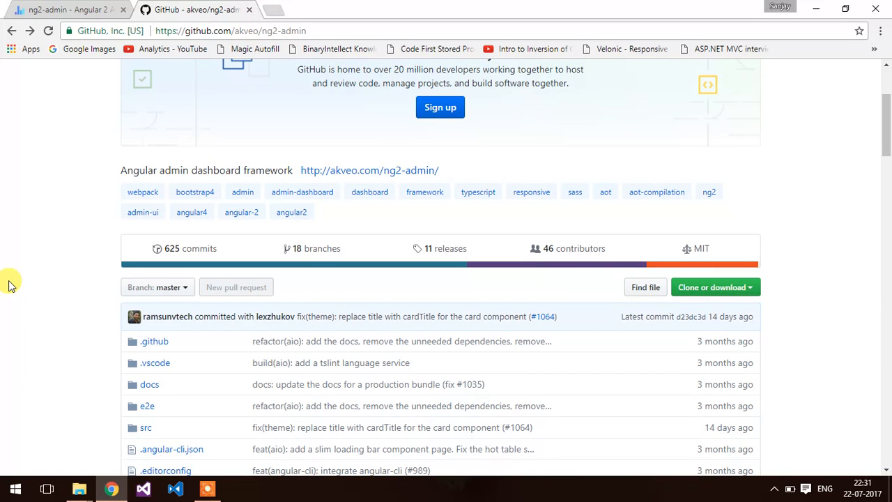
pyautogui.scroll(3)
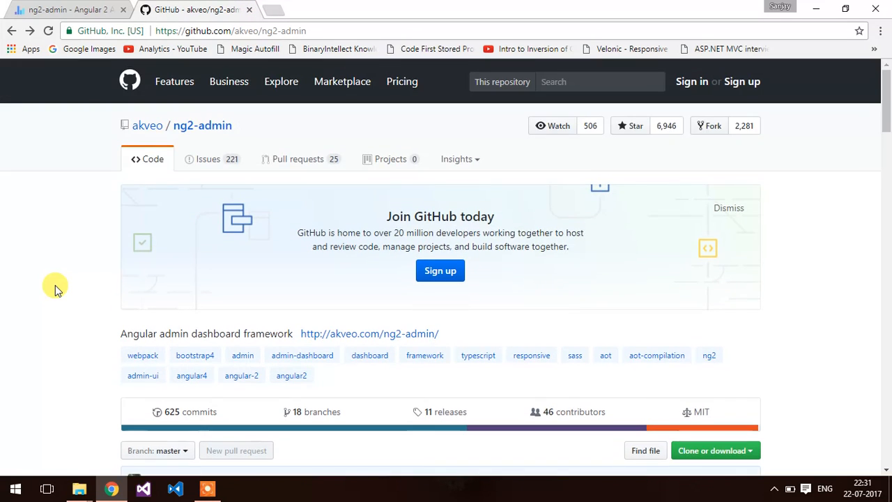
pyautogui.scroll(-3)
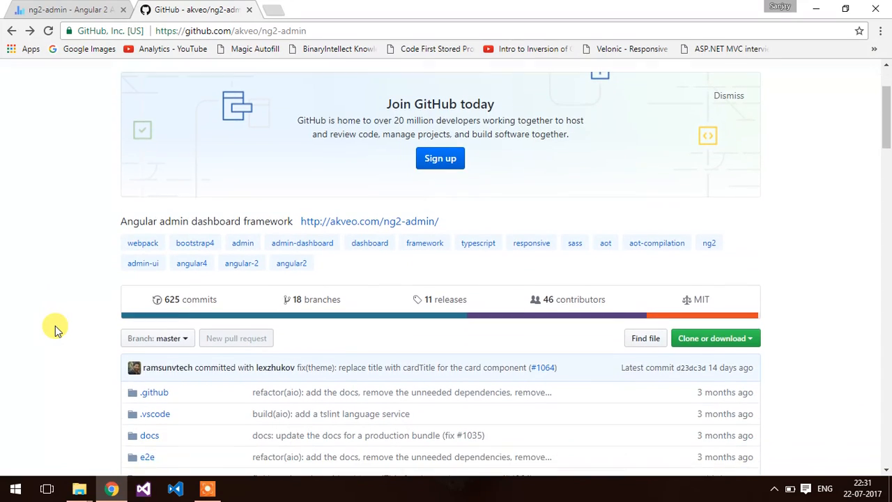
pyautogui.scroll(-3)
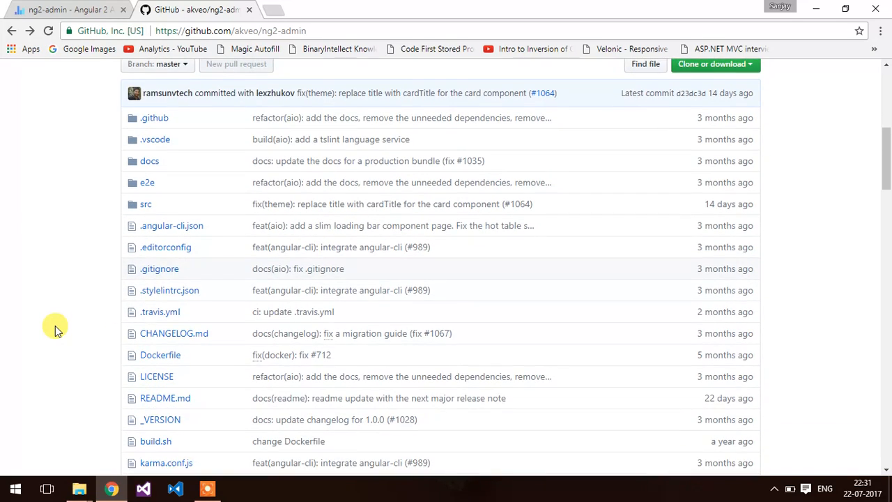
pyautogui.scroll(-3)
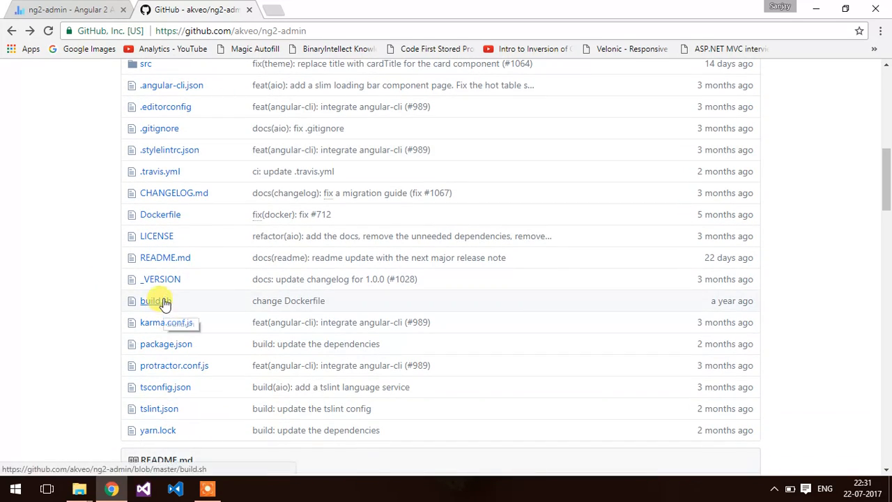
pyautogui.moveTo(150, 409)
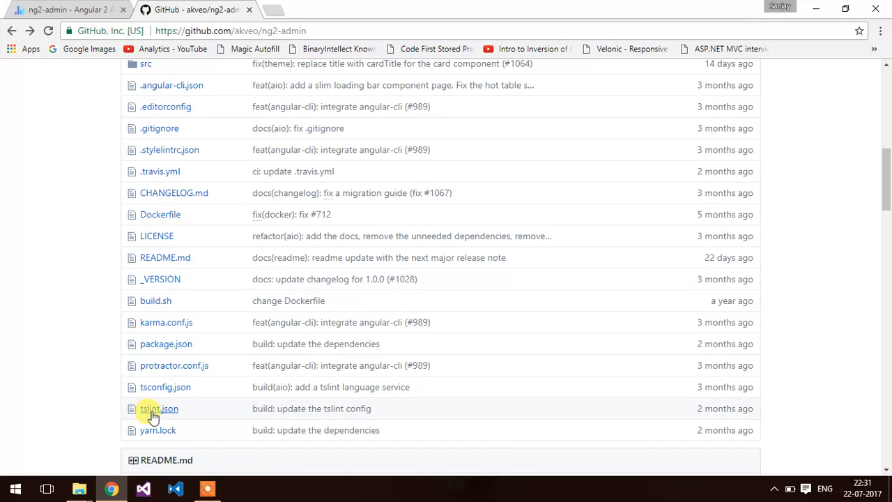
pyautogui.moveTo(164, 388)
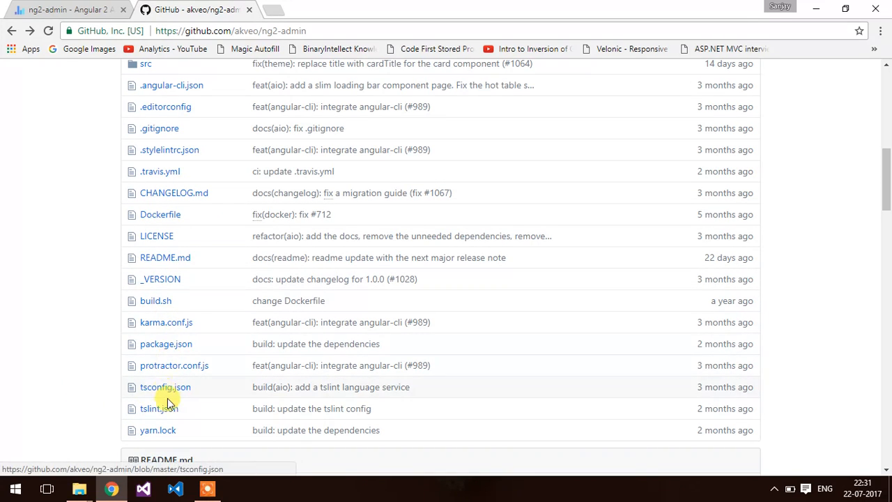
pyautogui.moveTo(184, 340)
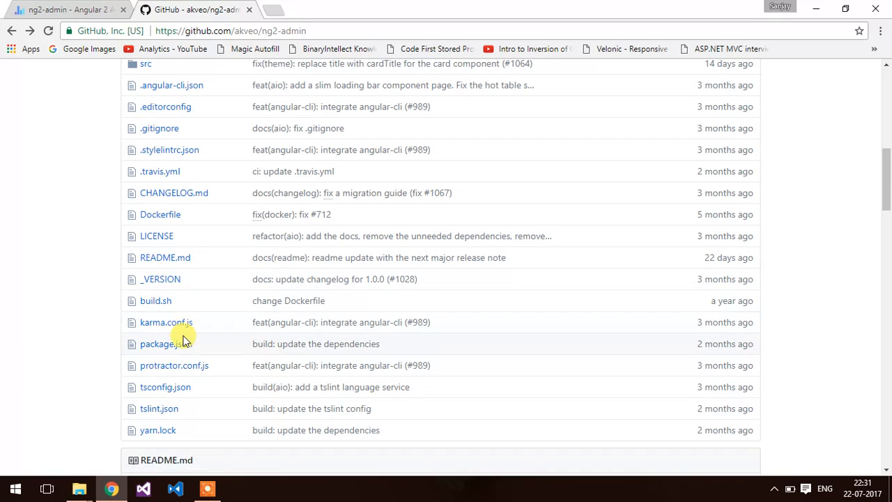
pyautogui.click(161, 343)
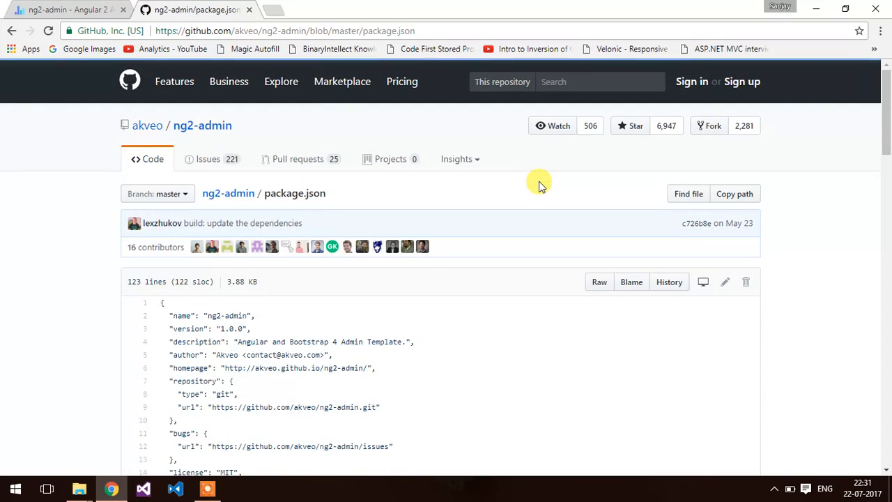
pyautogui.write('angul')
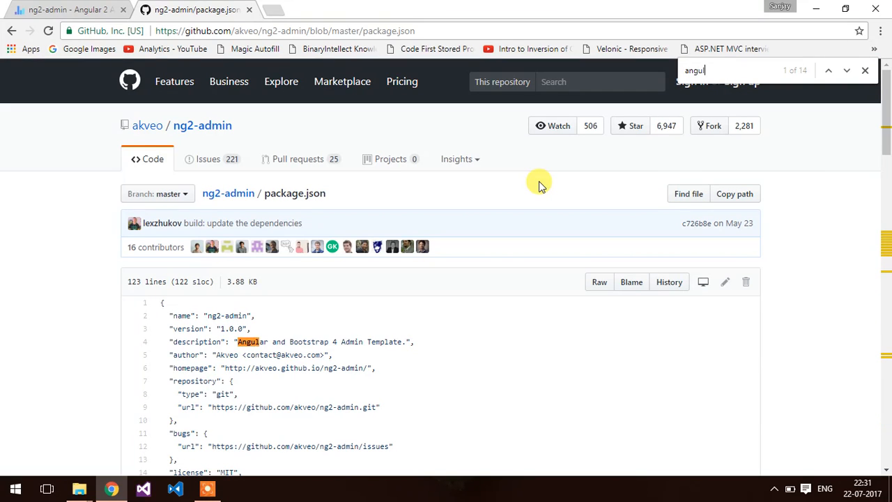
pyautogui.scroll(-3)
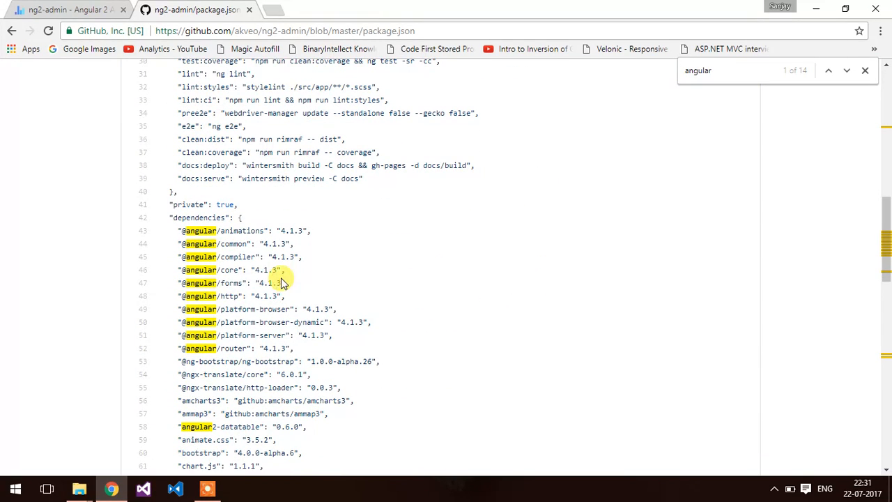
pyautogui.moveTo(310, 321)
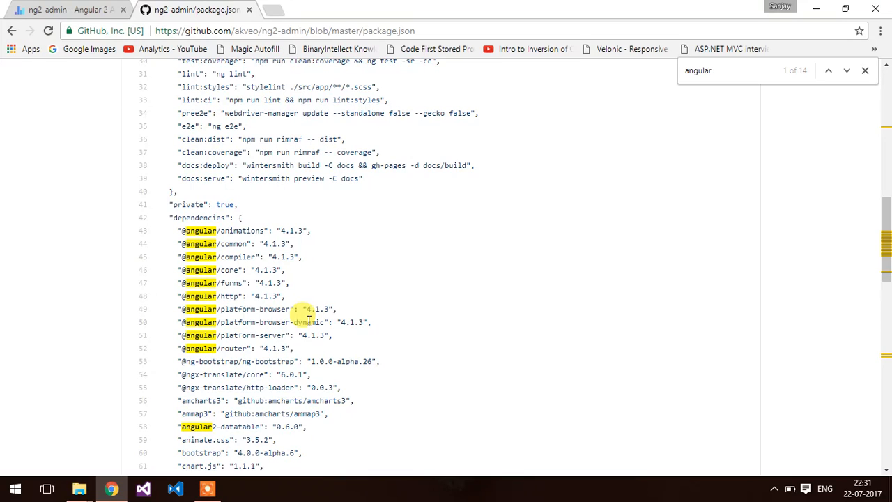
pyautogui.moveTo(363, 293)
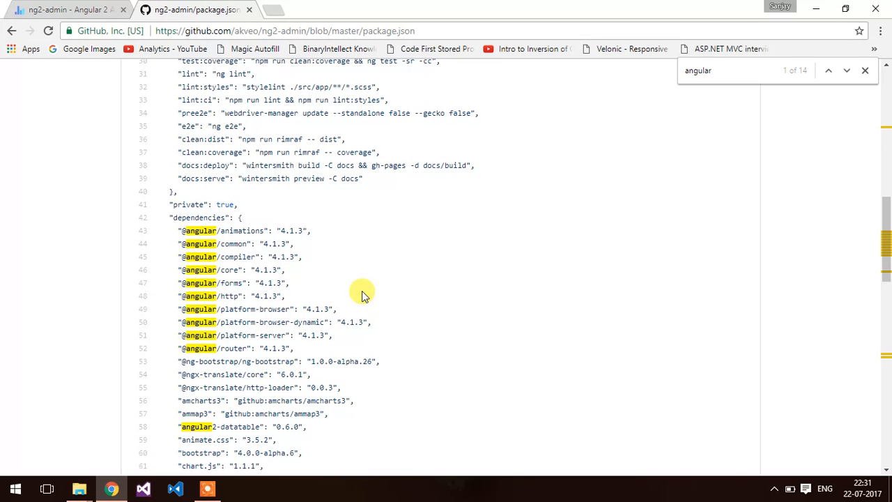
pyautogui.scroll(3)
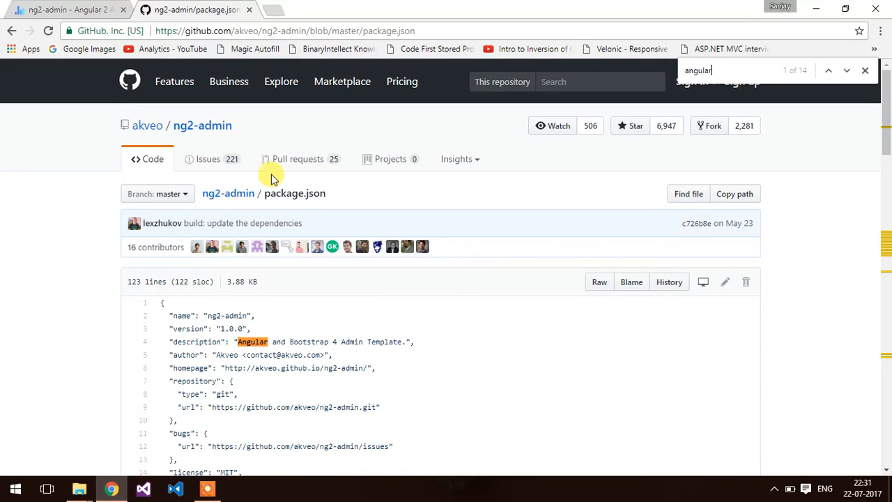
pyautogui.scroll(-3)
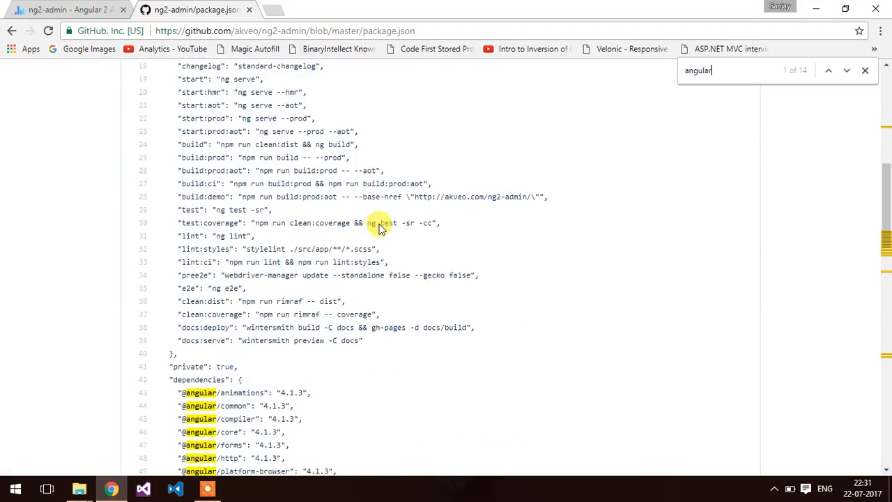
pyautogui.scroll(-3)
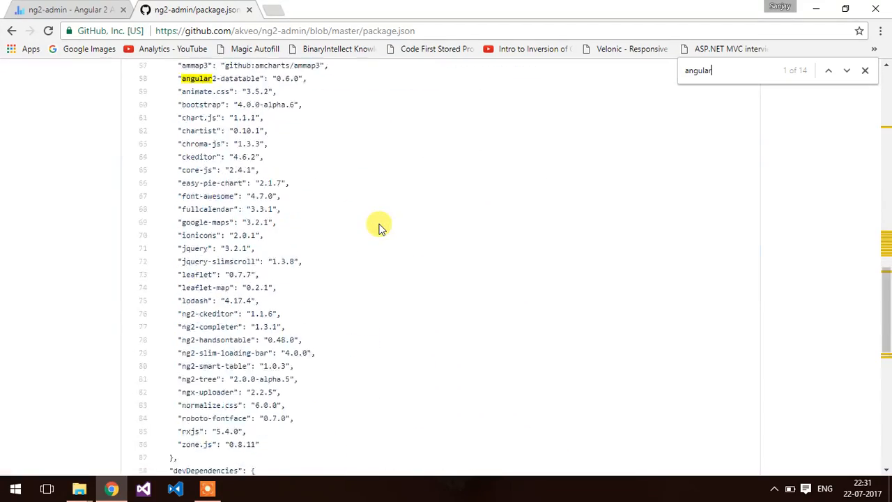
pyautogui.click(11, 30)
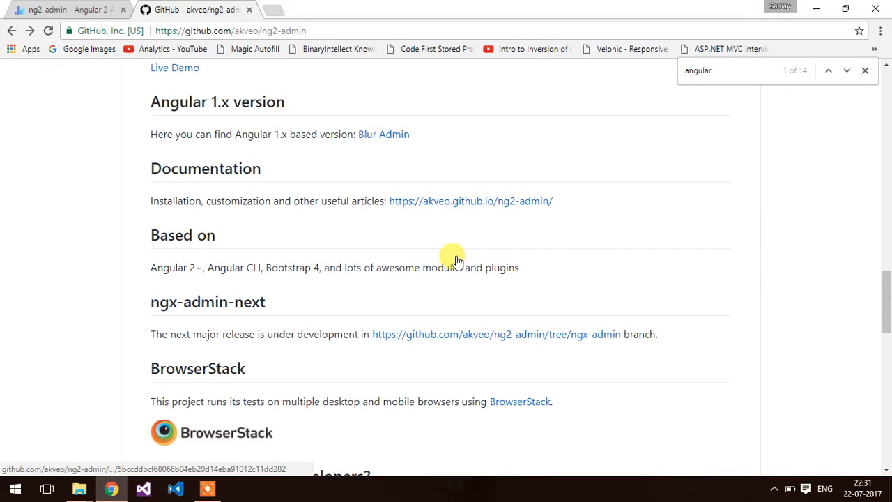
pyautogui.moveTo(415, 201)
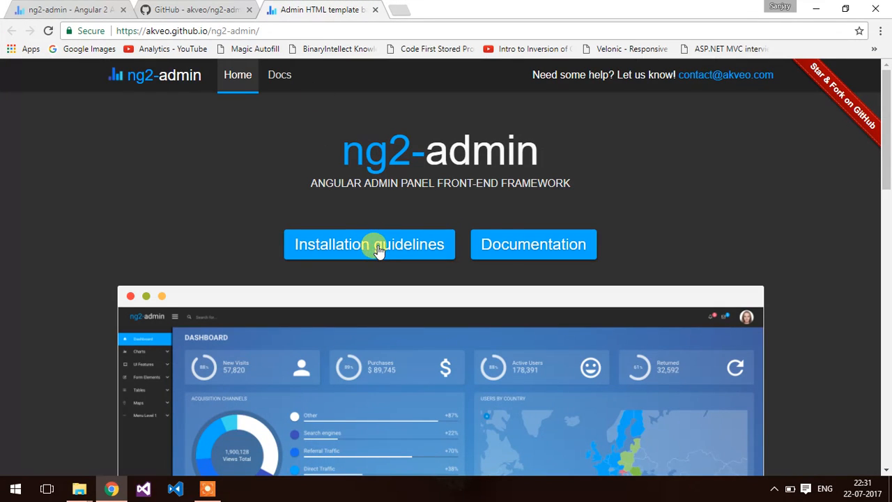
pyautogui.moveTo(346, 231)
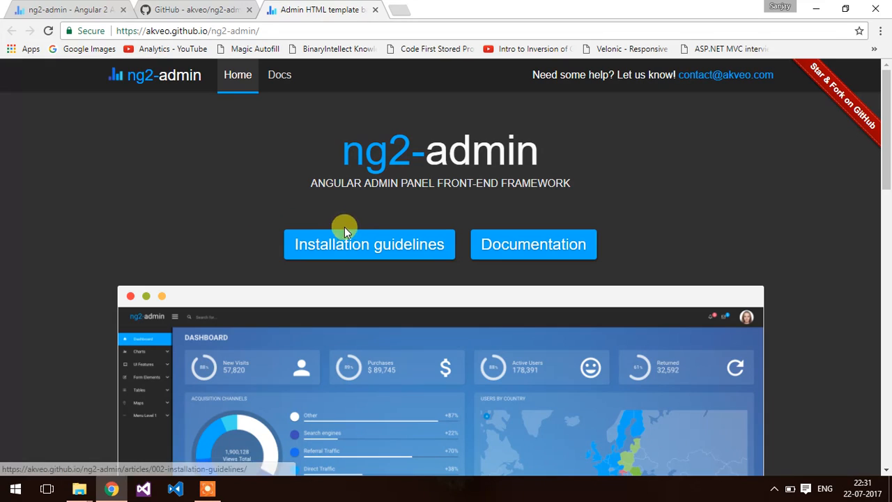
# - Go to Installation Guidelines and scroll to the Install tools and Clone repository sections
pyautogui.click(368, 244)
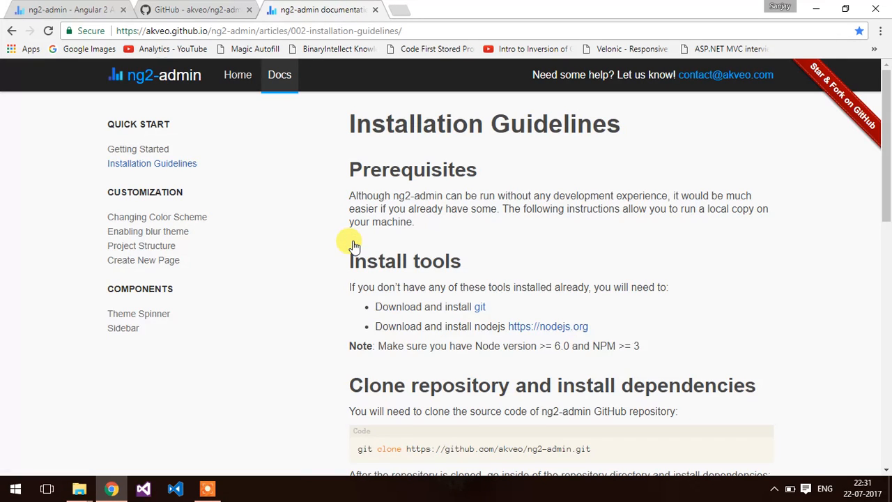
pyautogui.moveTo(350, 159)
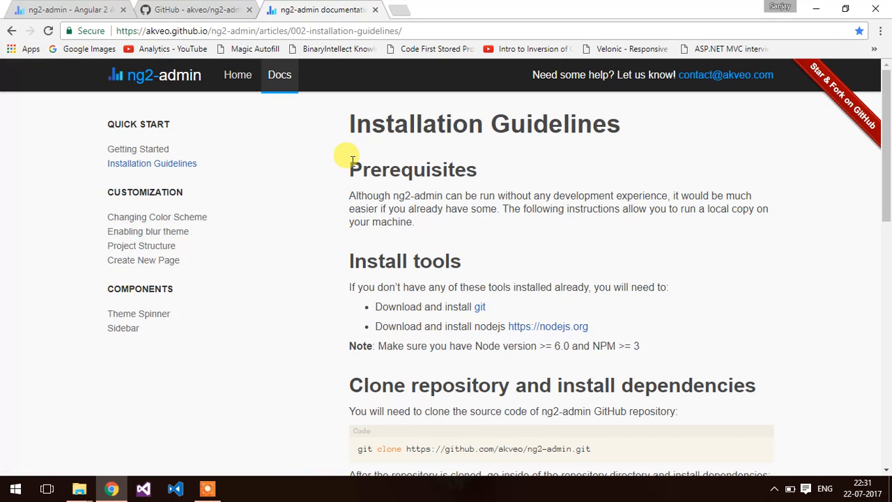
pyautogui.scroll(-3)
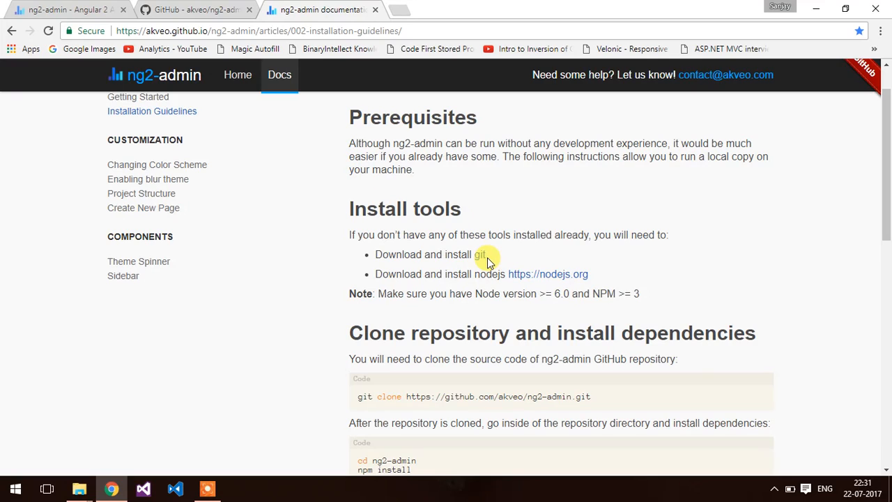
pyautogui.moveTo(548, 273)
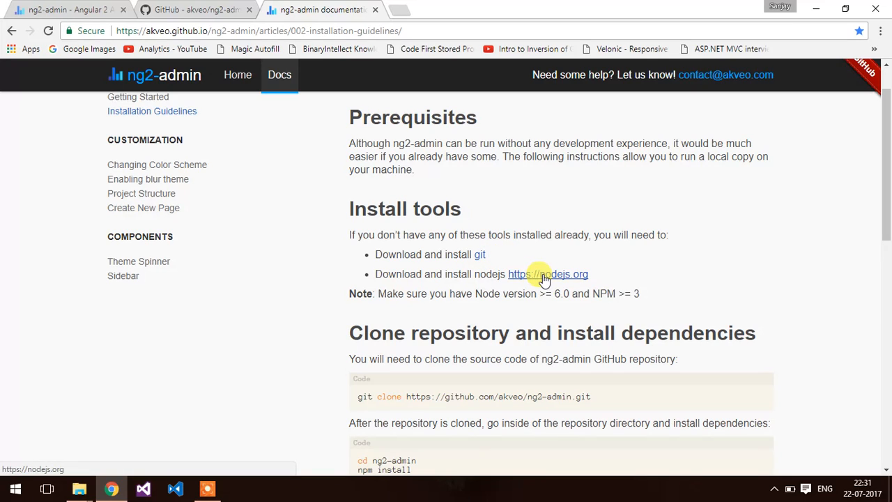
pyautogui.moveTo(593, 321)
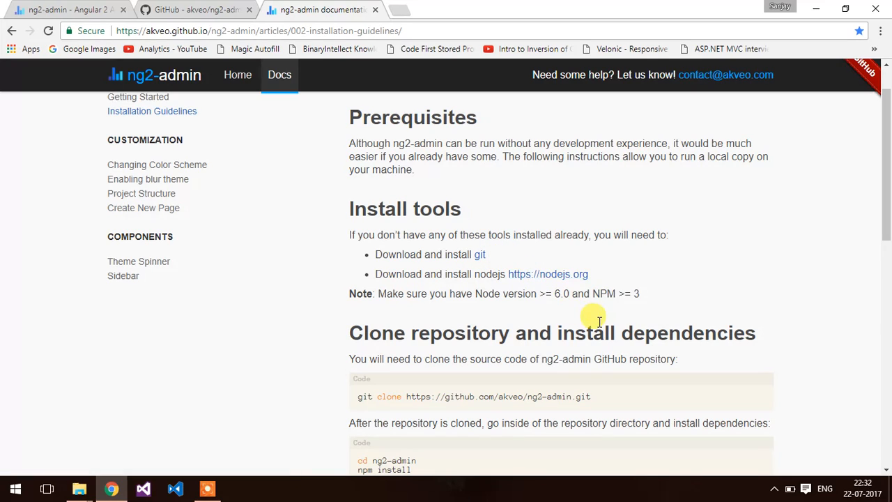
pyautogui.scroll(-3)
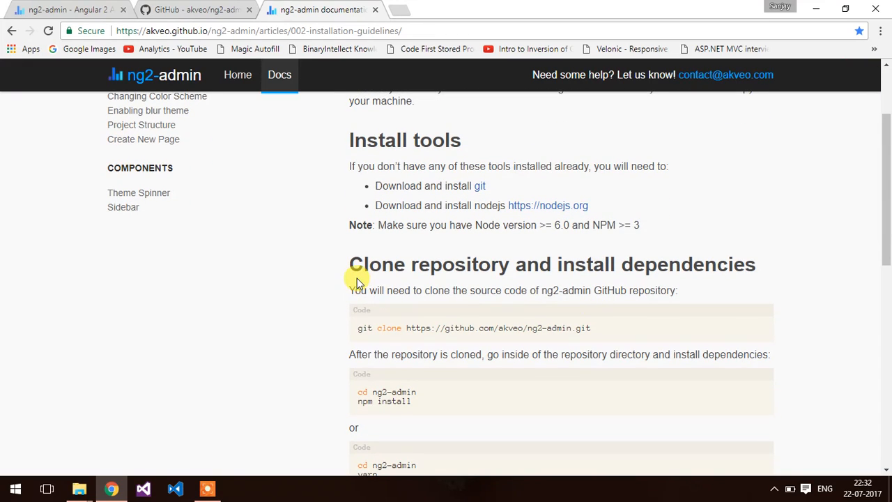
pyautogui.moveTo(373, 327)
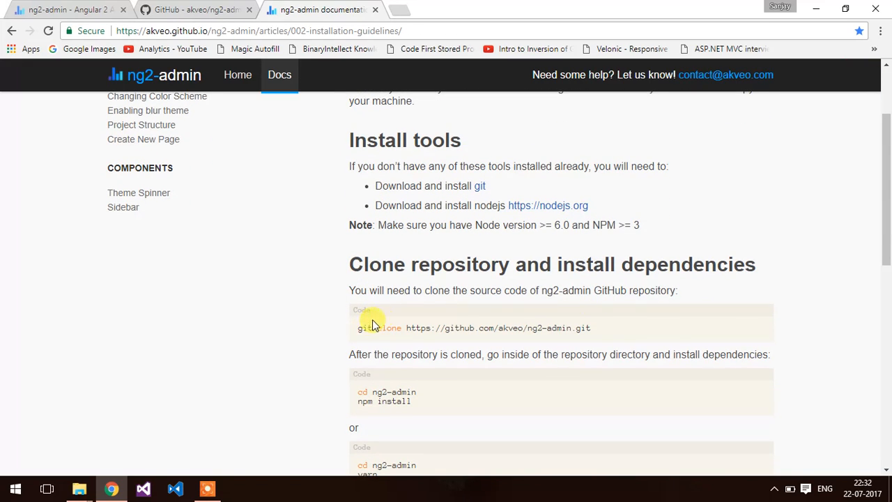
pyautogui.moveTo(399, 310)
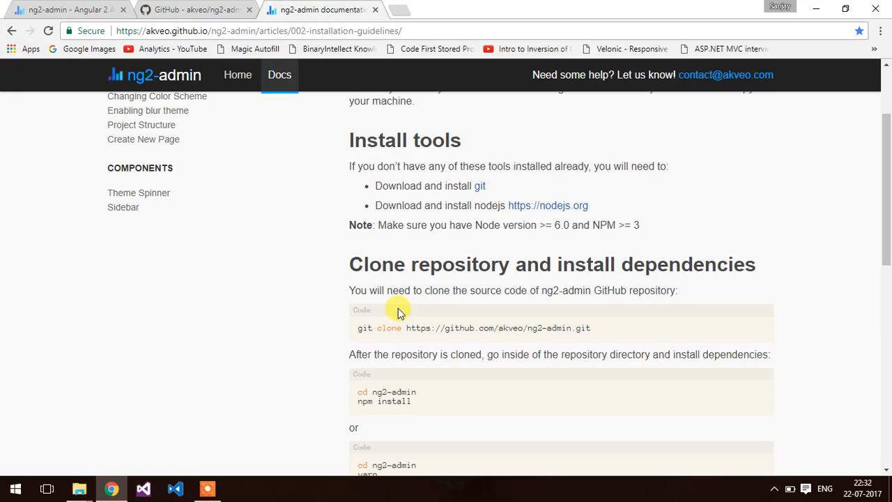
pyautogui.moveTo(529, 356)
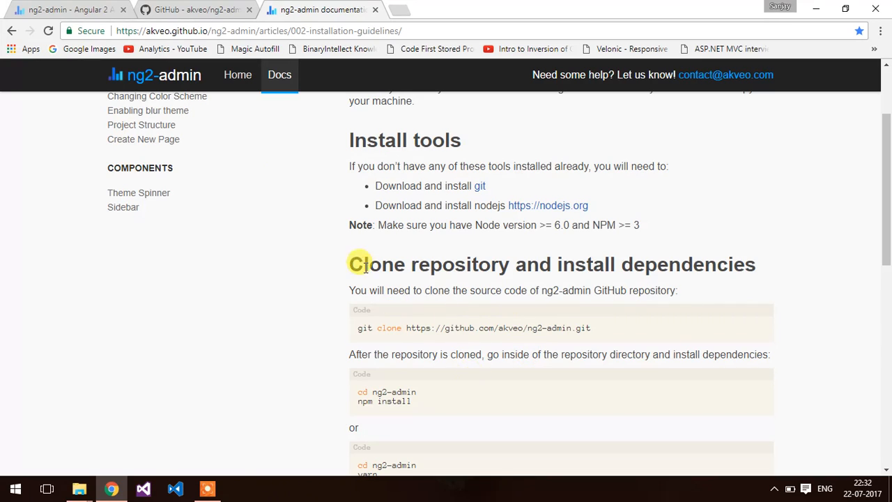
# - From the repository's Clone or download menu, download ng2-admin as a ZIP archive
pyautogui.click(196, 8)
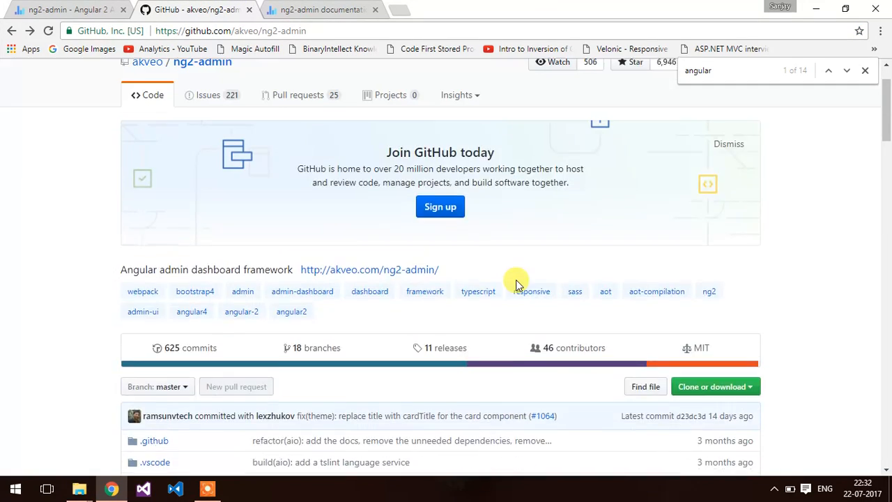
pyautogui.click(711, 241)
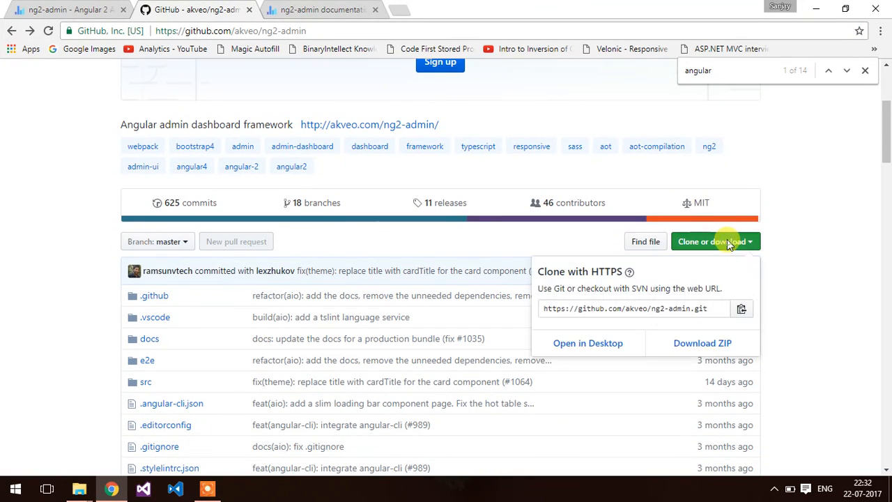
pyautogui.click(702, 343)
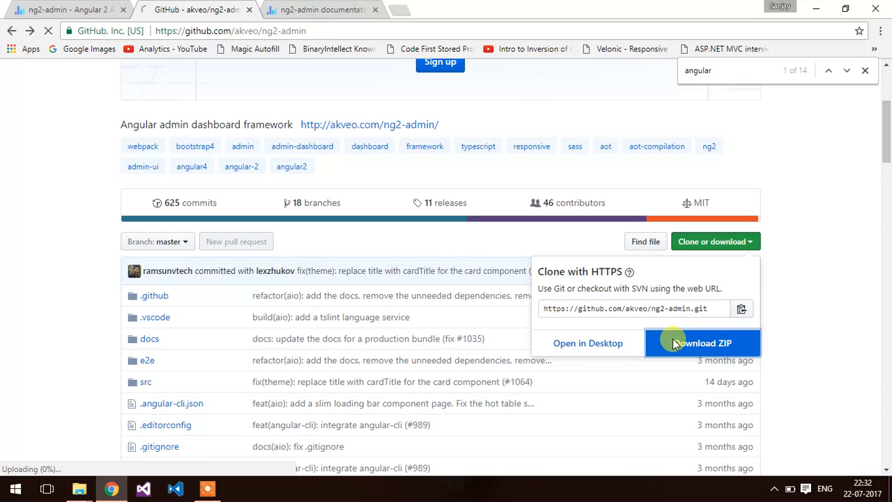
pyautogui.click(703, 343)
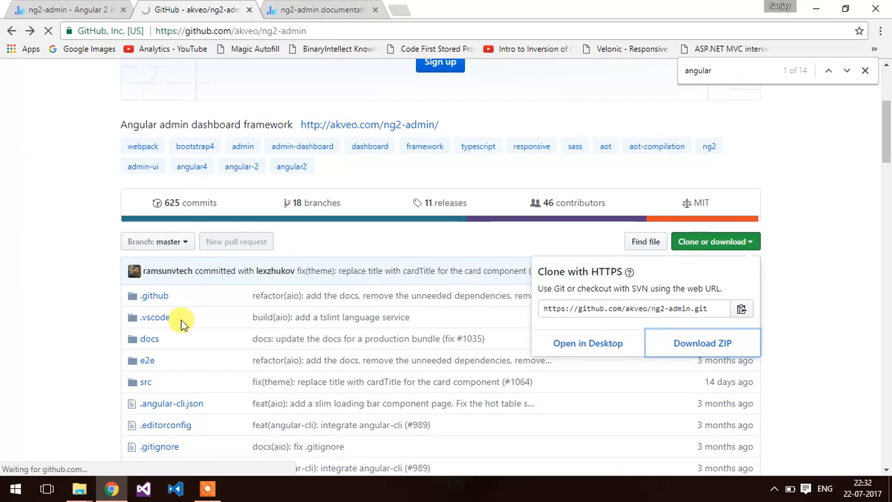
pyautogui.click(702, 343)
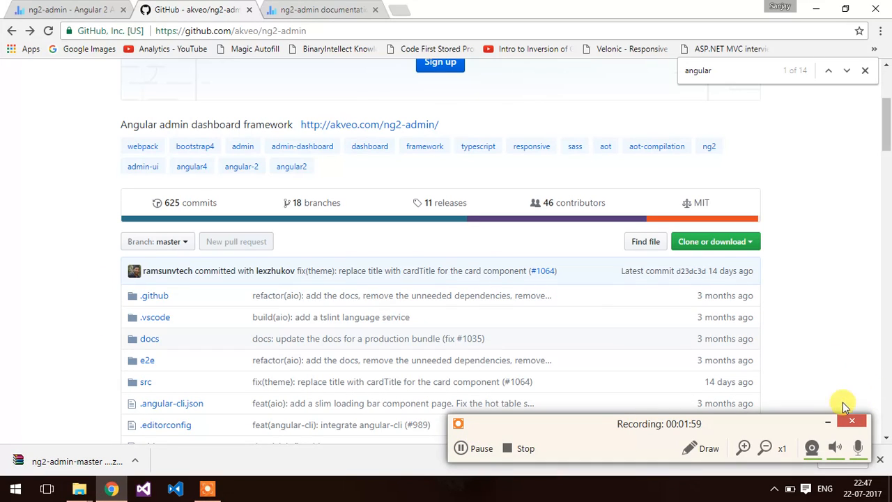
pyautogui.click(828, 424)
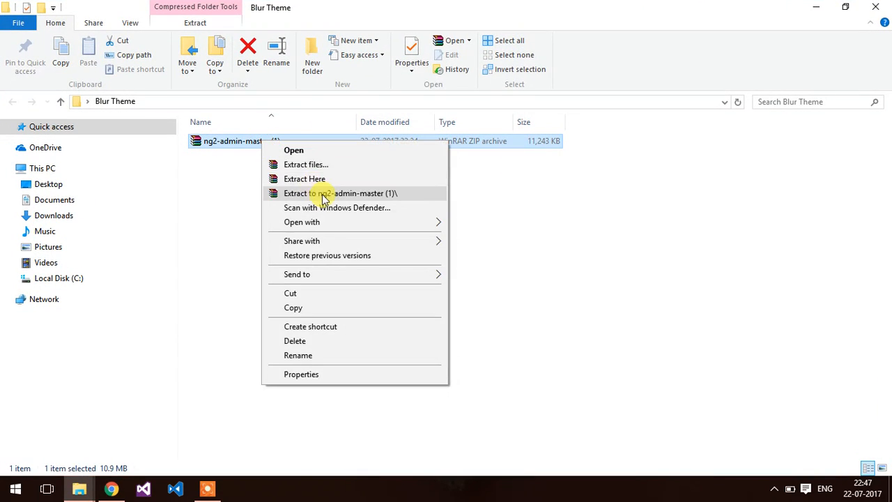
# - Extract the ZIP into an ng2-admin-master folder, enter it, and return to the browser
pyautogui.click(340, 193)
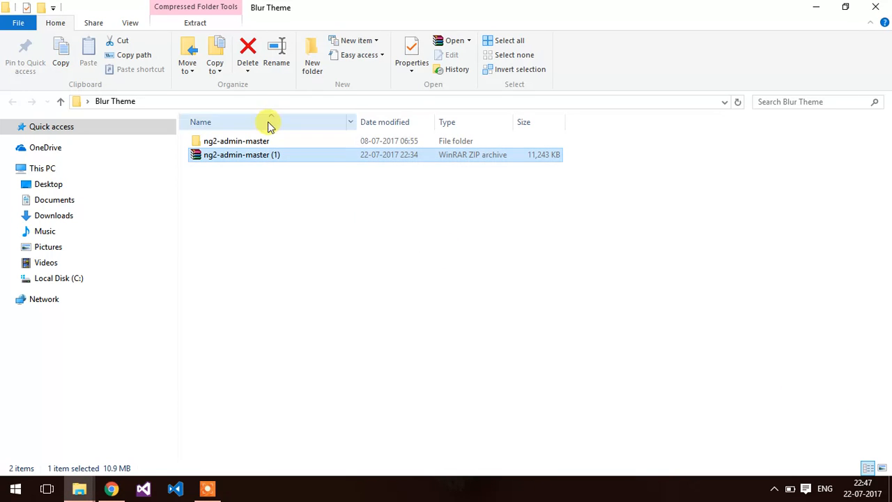
pyautogui.doubleClick(237, 141)
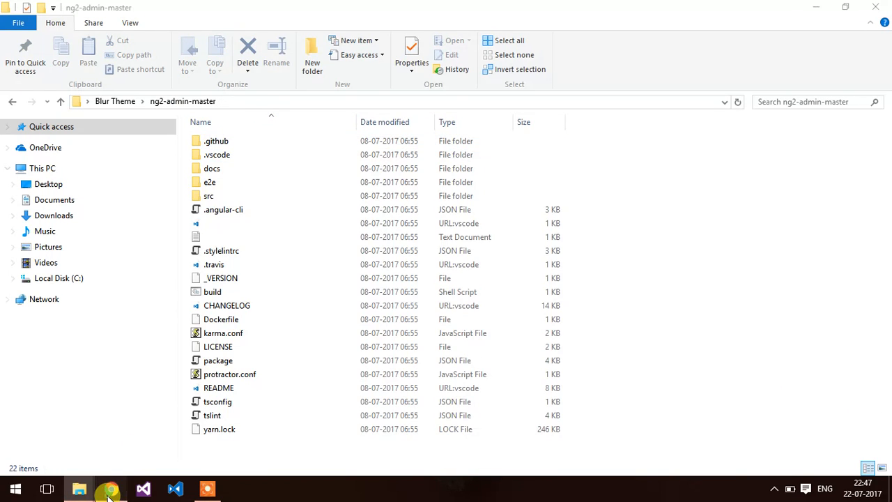
pyautogui.click(112, 488)
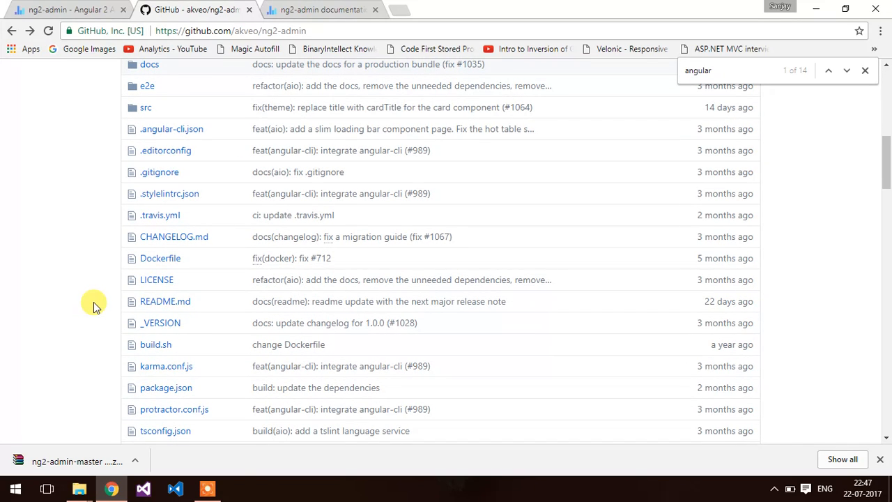
pyautogui.moveTo(195, 258)
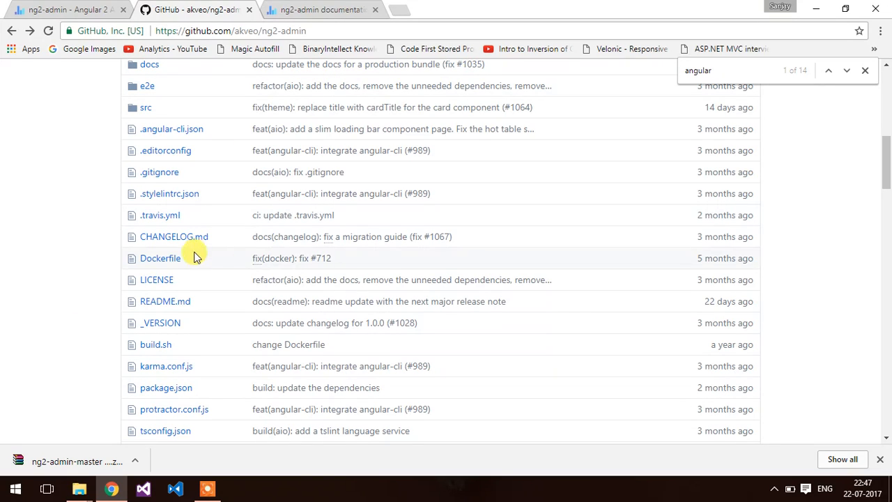
# - Return to the installation guide tab at the cd ng2-admin / npm install commands
pyautogui.click(321, 8)
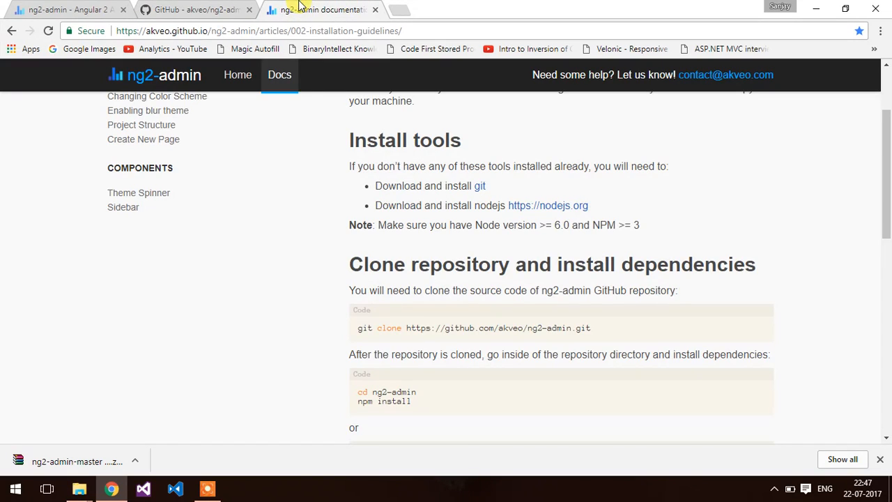
pyautogui.scroll(-3)
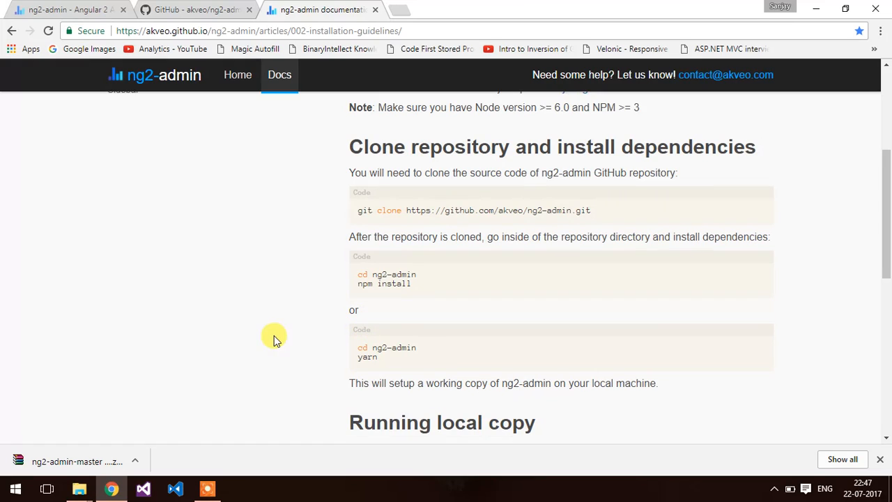
pyautogui.moveTo(354, 305)
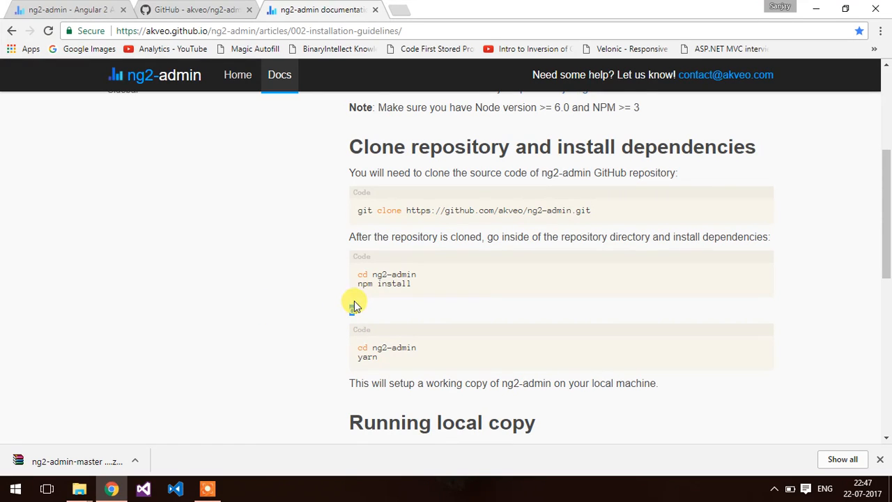
# - Start a command window in the ng2-admin-master folder and run npm install
pyautogui.click(79, 488)
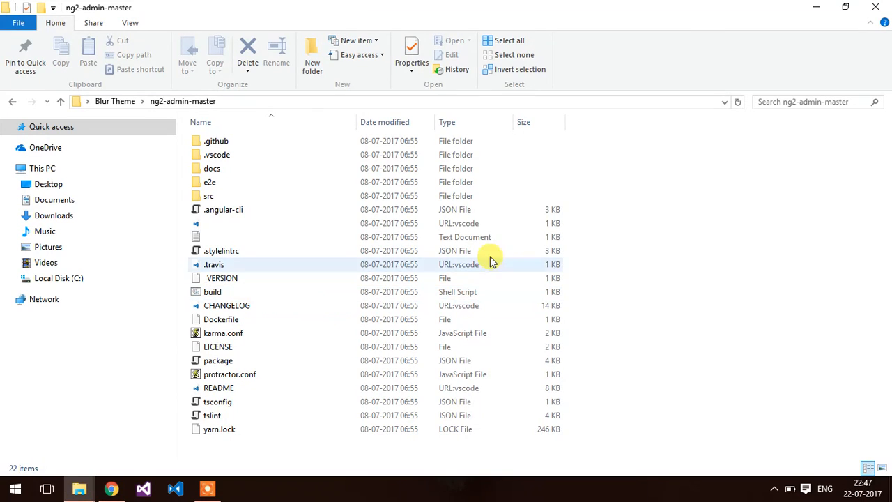
pyautogui.moveTo(708, 268)
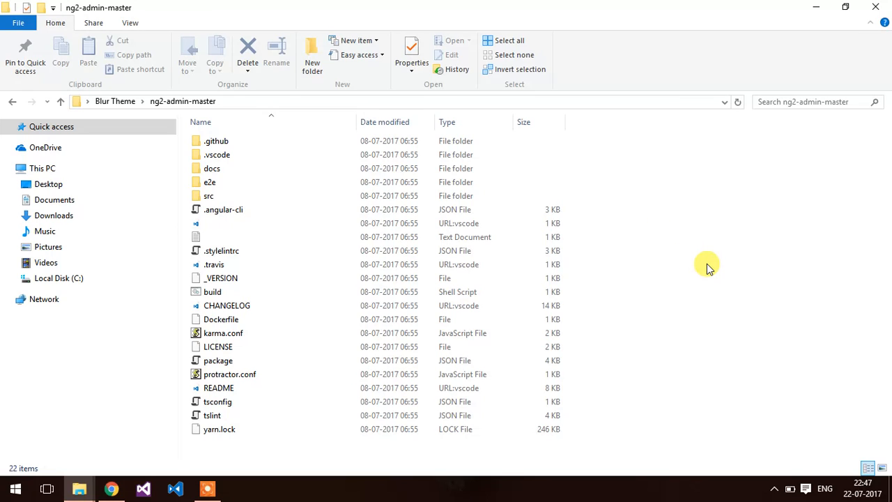
pyautogui.rightClick(709, 265)
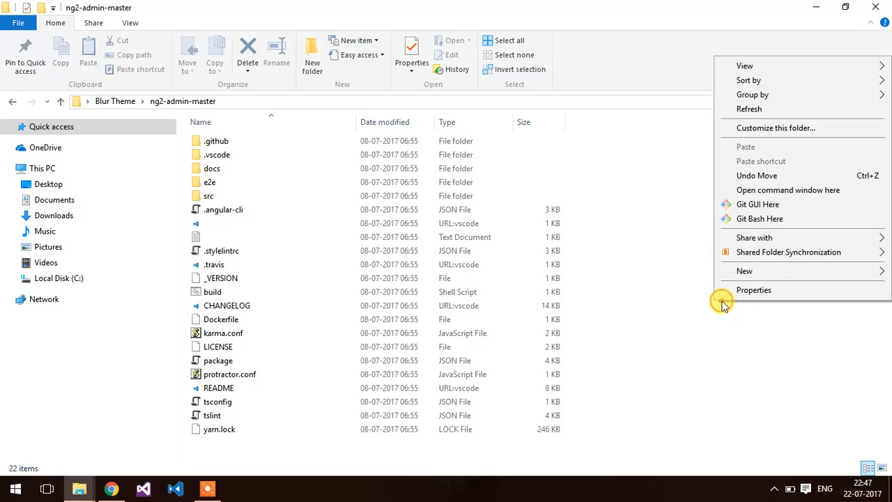
pyautogui.click(789, 189)
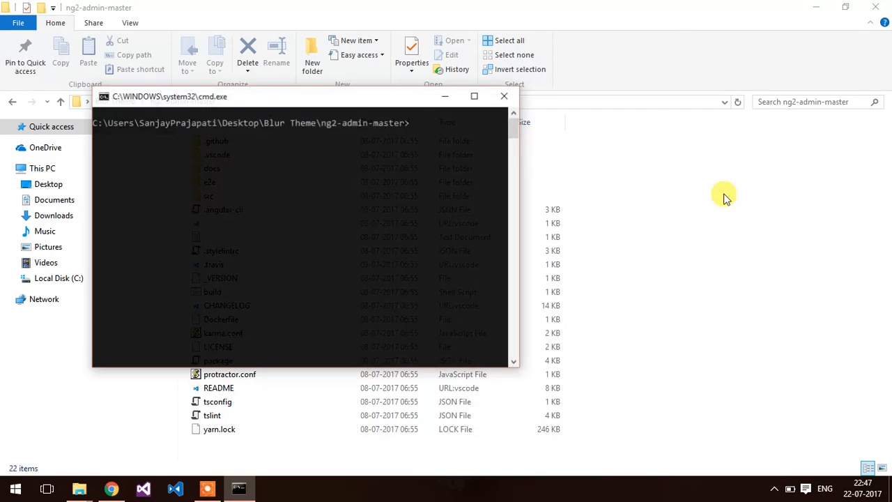
pyautogui.write('npm')
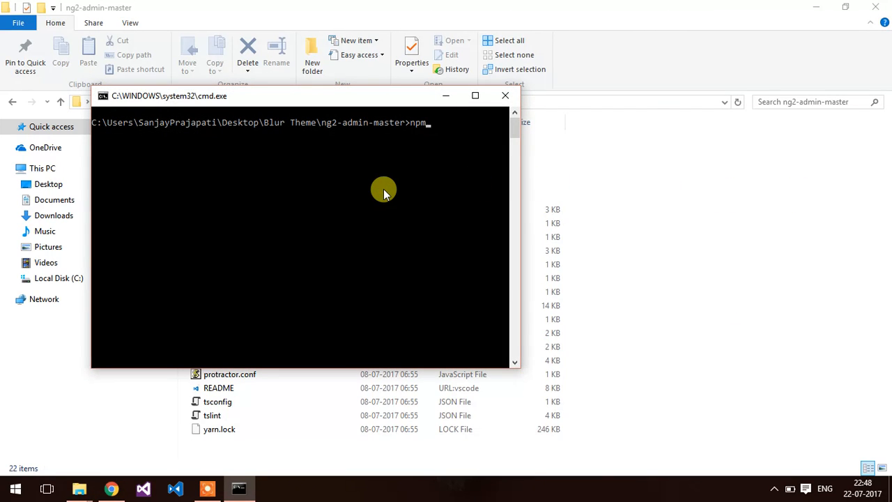
pyautogui.write('install')
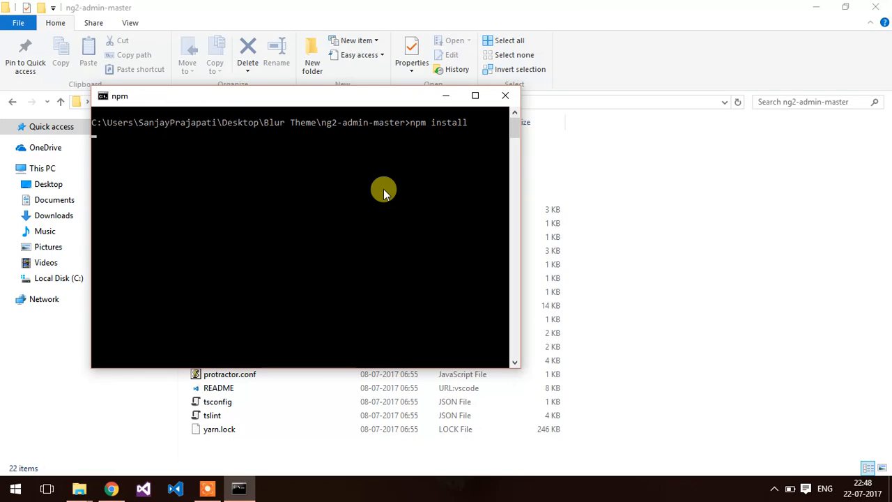
pyautogui.click(505, 95)
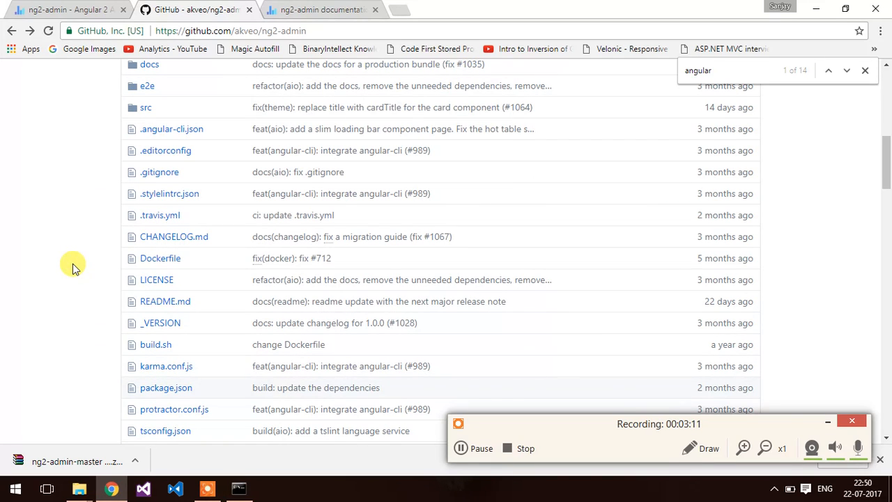
pyautogui.moveTo(218, 268)
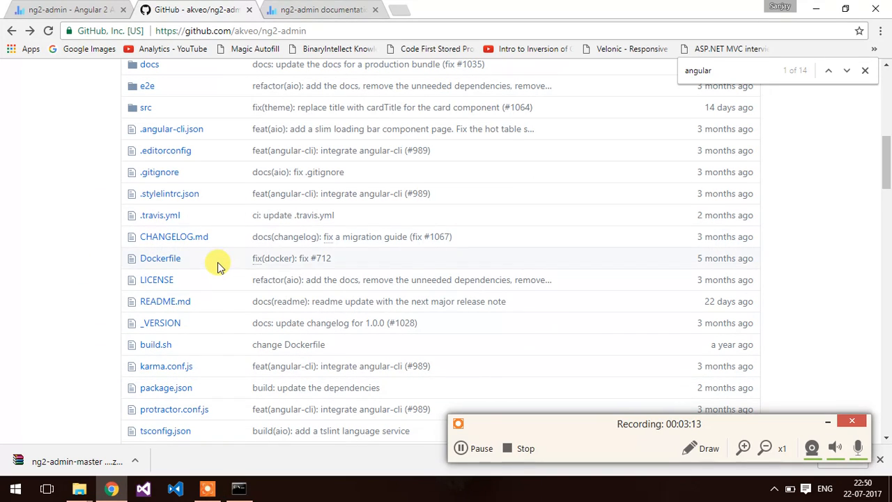
# - Review package.json's scripts and Angular dependencies on GitHub, then return to the ng2-admin-master folder
pyautogui.click(166, 388)
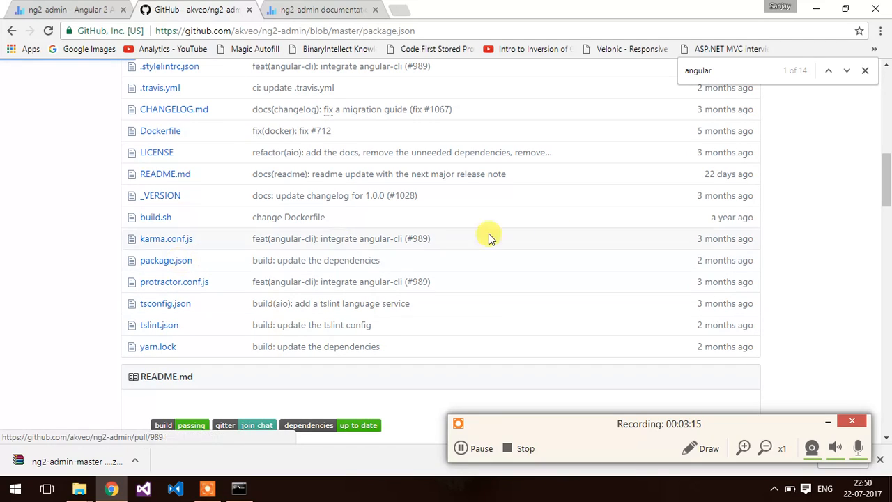
pyautogui.moveTo(878, 289)
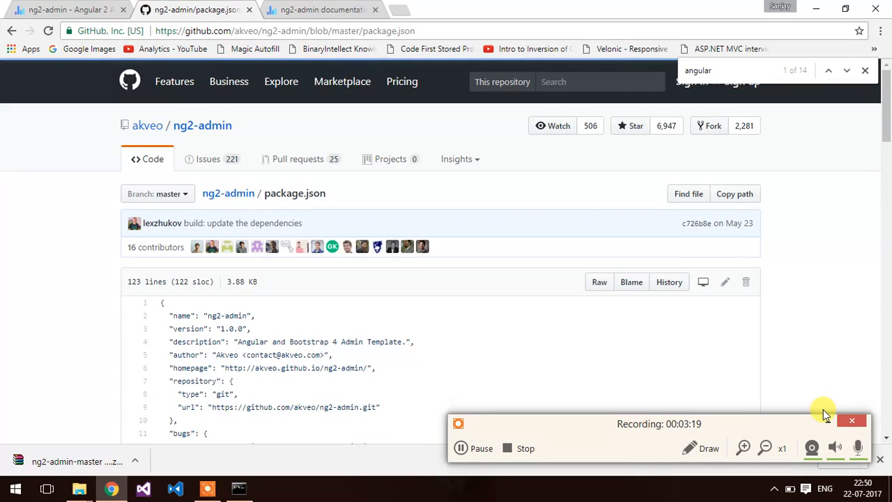
pyautogui.scroll(-3)
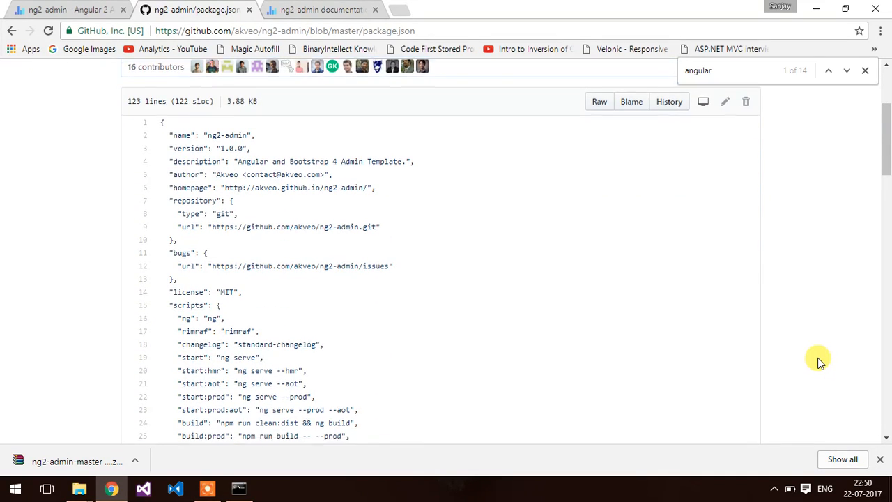
pyautogui.scroll(-3)
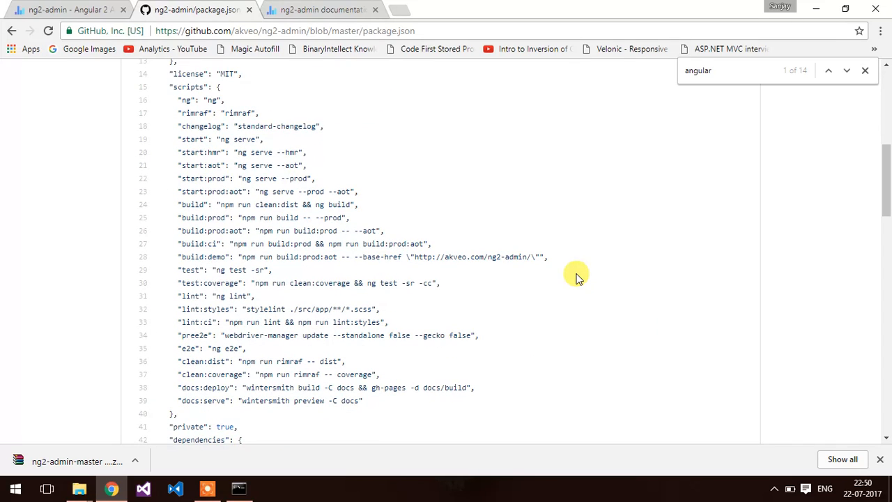
pyautogui.scroll(-3)
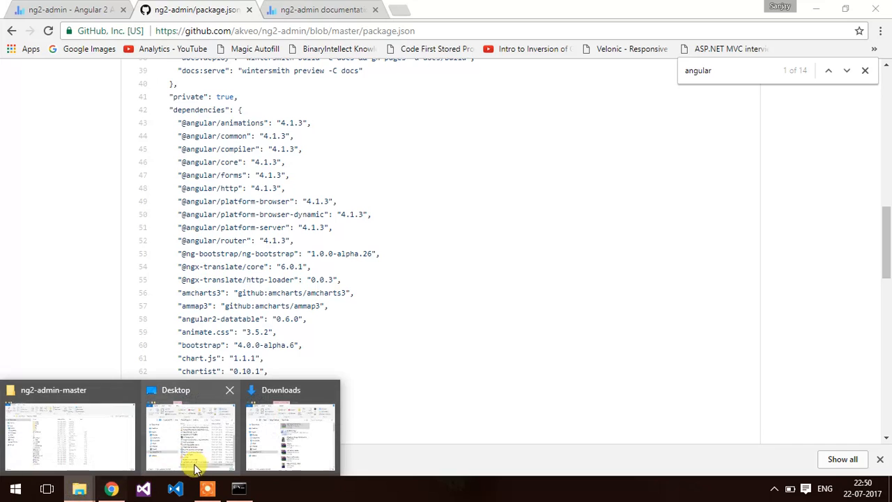
pyautogui.click(70, 432)
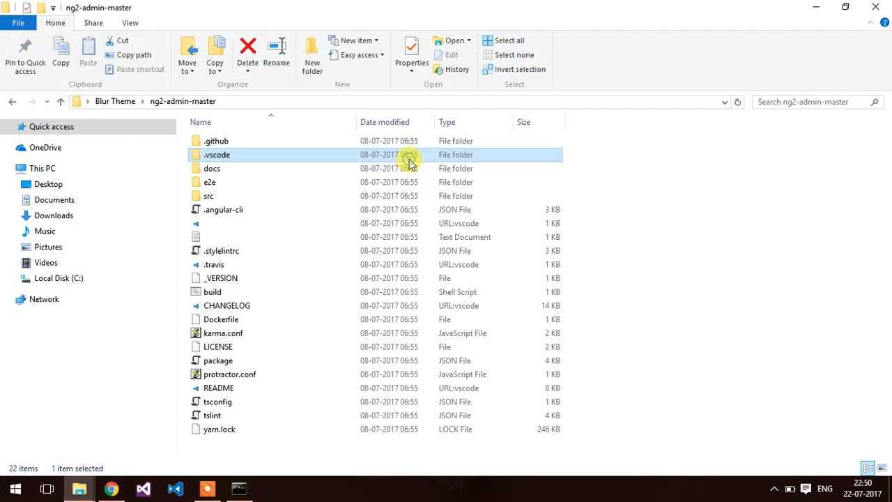
# - Check the npm install progress and confirm node_modules appears inside ng2-admin-master
pyautogui.click(209, 181)
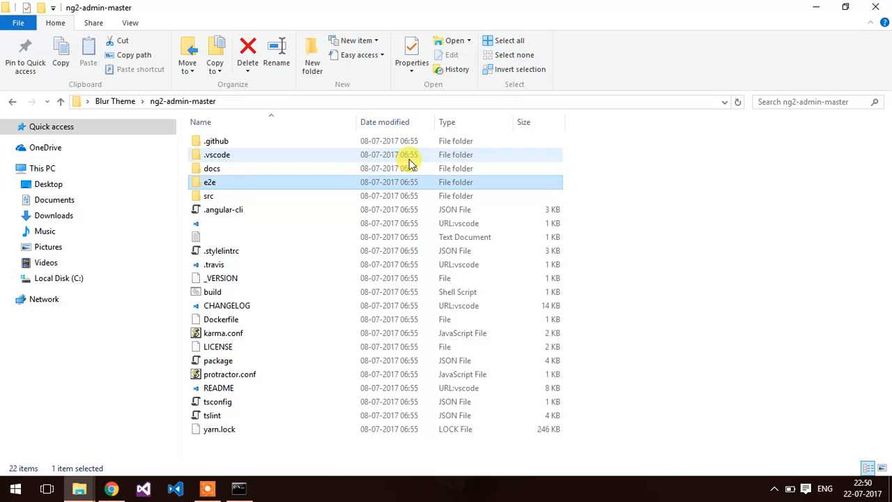
pyautogui.moveTo(390, 281)
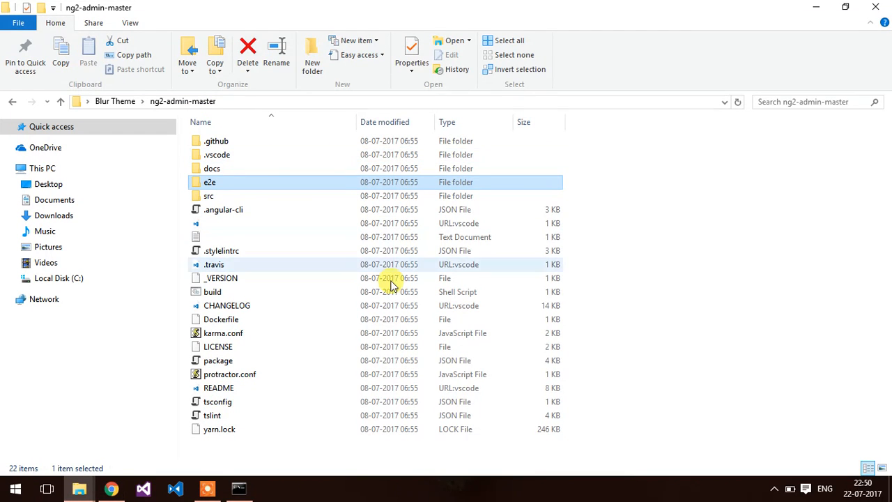
pyautogui.click(238, 488)
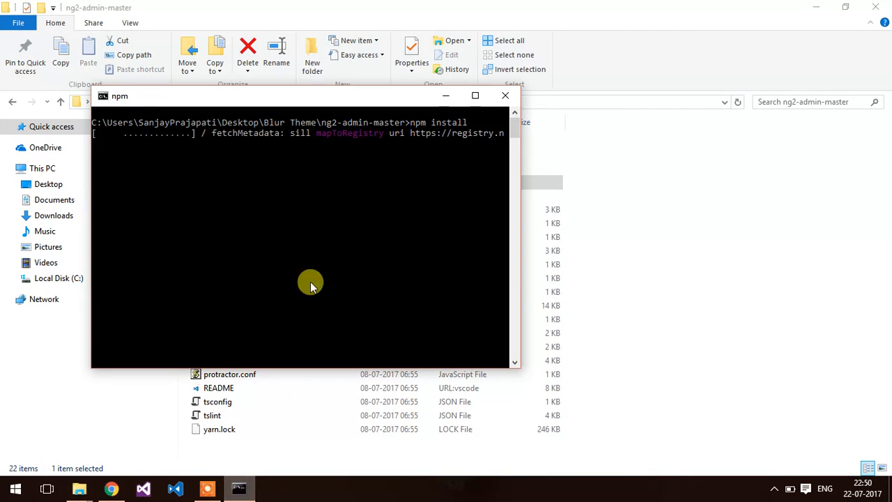
pyautogui.moveTo(318, 246)
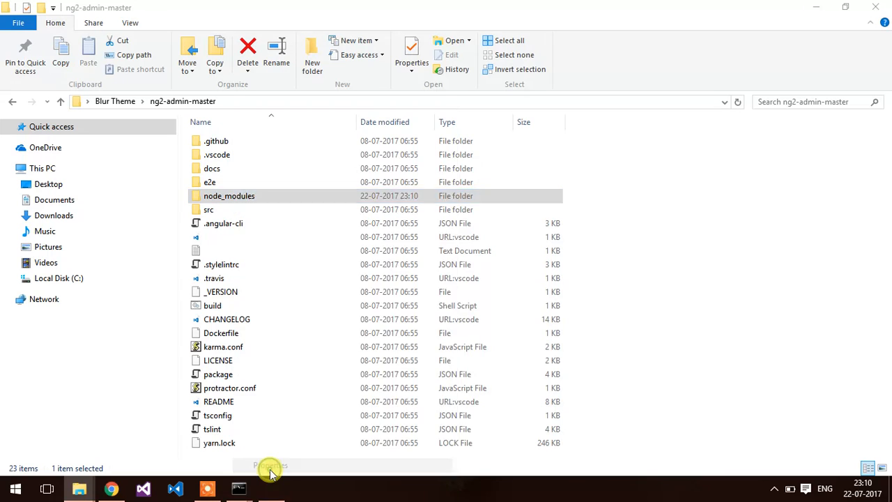
pyautogui.click(271, 466)
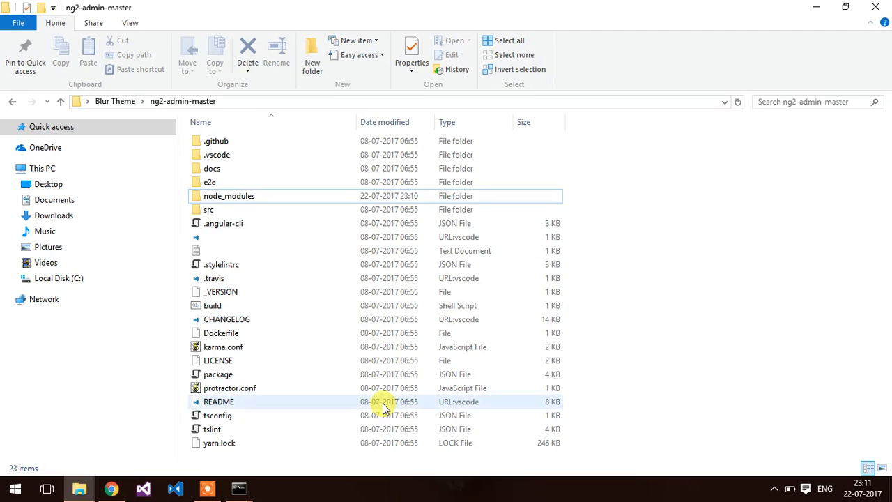
pyautogui.moveTo(709, 312)
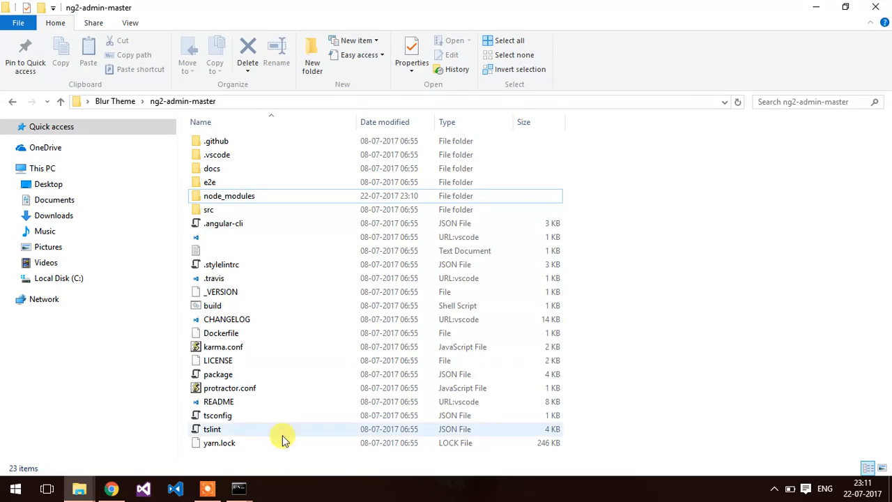
# - Return to the installation guide's Running local copy section showing npm start
pyautogui.click(112, 488)
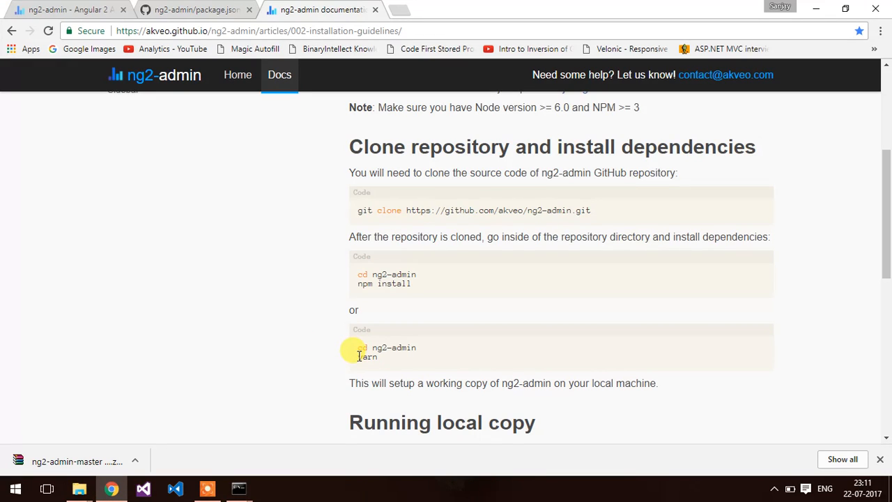
pyautogui.scroll(-3)
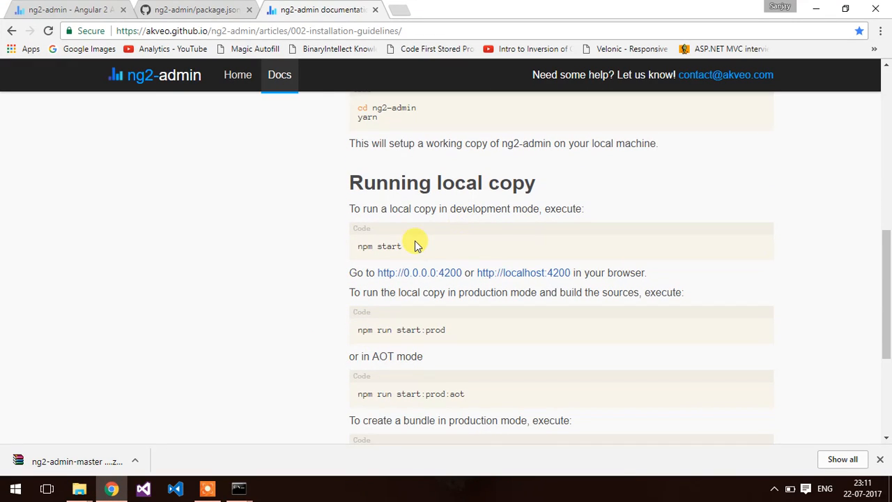
pyautogui.moveTo(352, 271)
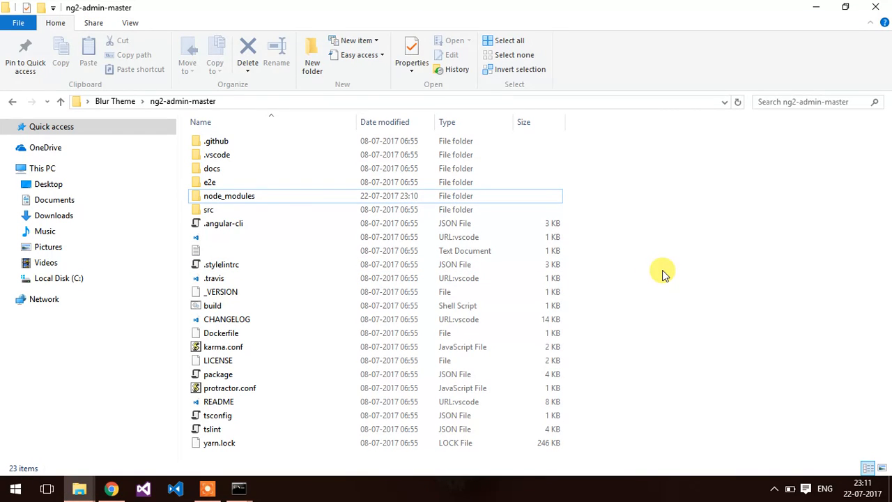
# - Open a command window in the project folder and run npm start
pyautogui.rightClick(662, 272)
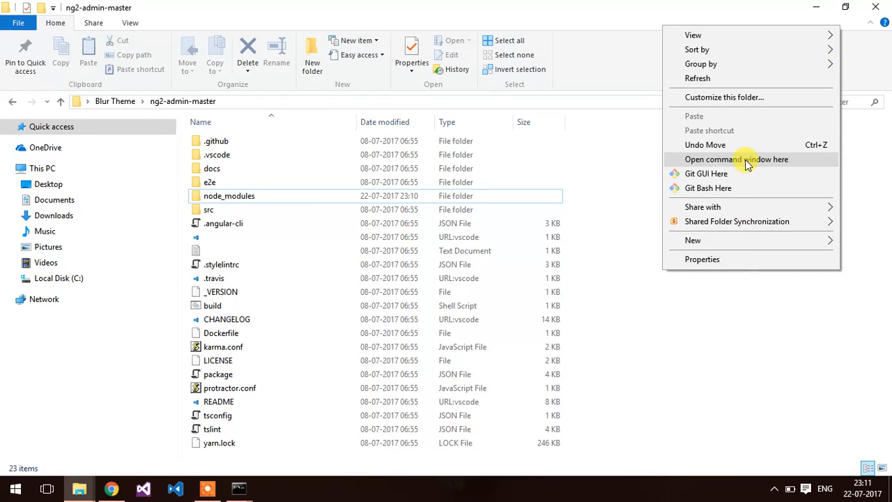
pyautogui.click(736, 159)
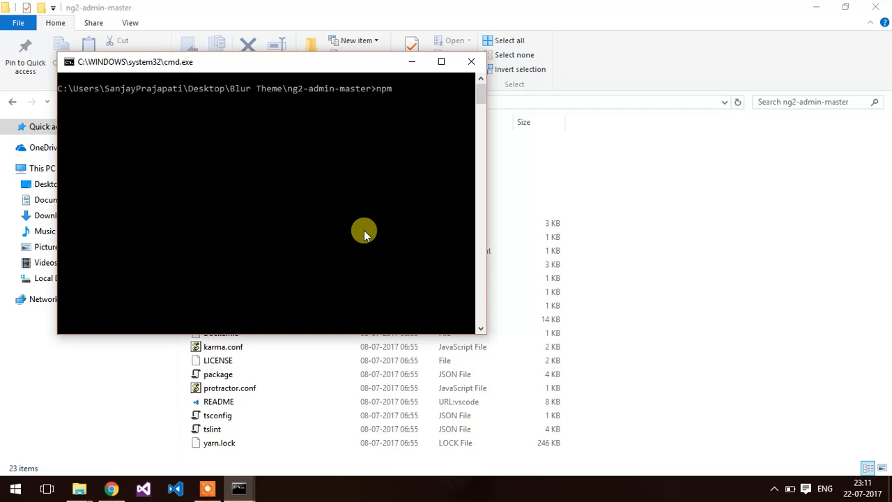
pyautogui.write('start')
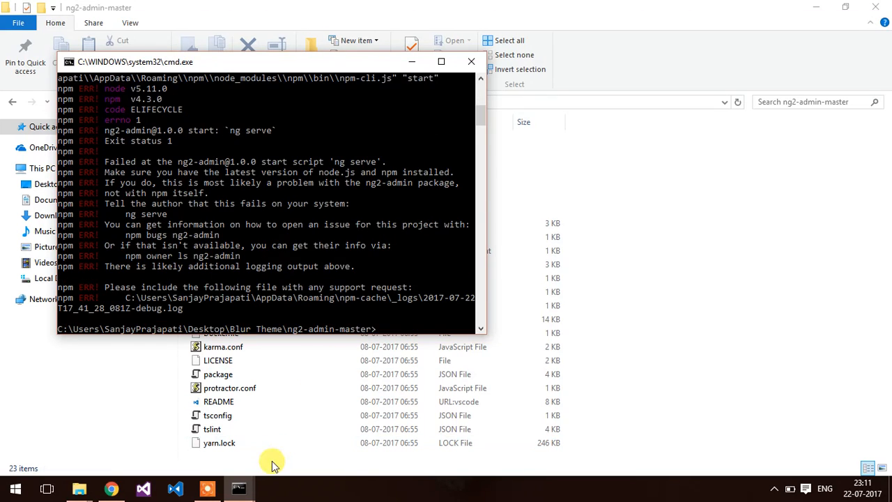
# - Scroll through the ng serve SyntaxError and npm ELIFECYCLE exit status 1 output
pyautogui.scroll(3)
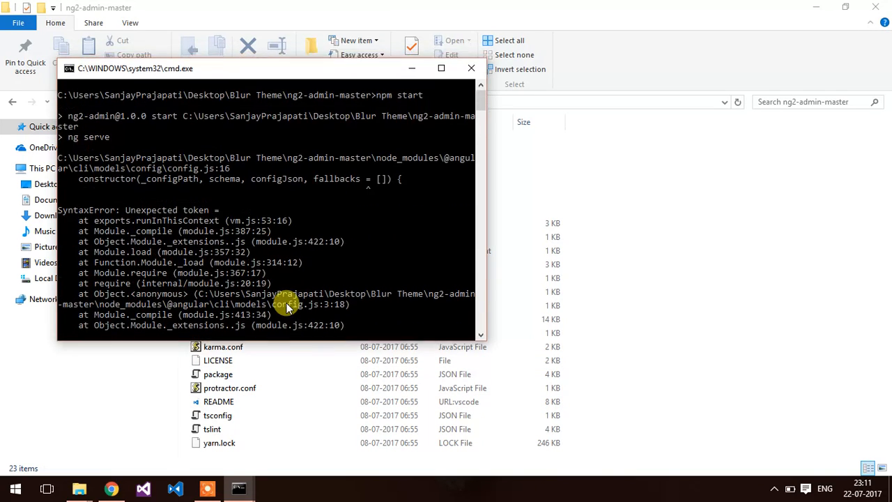
pyautogui.scroll(-3)
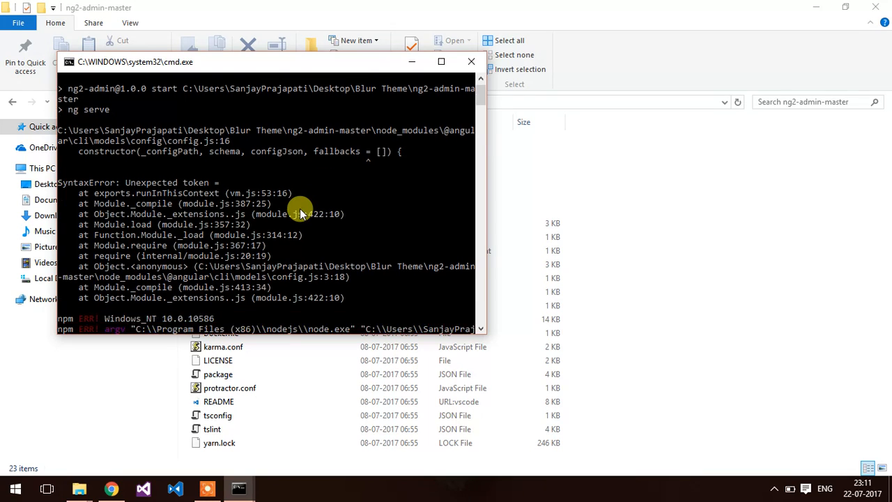
pyautogui.scroll(-3)
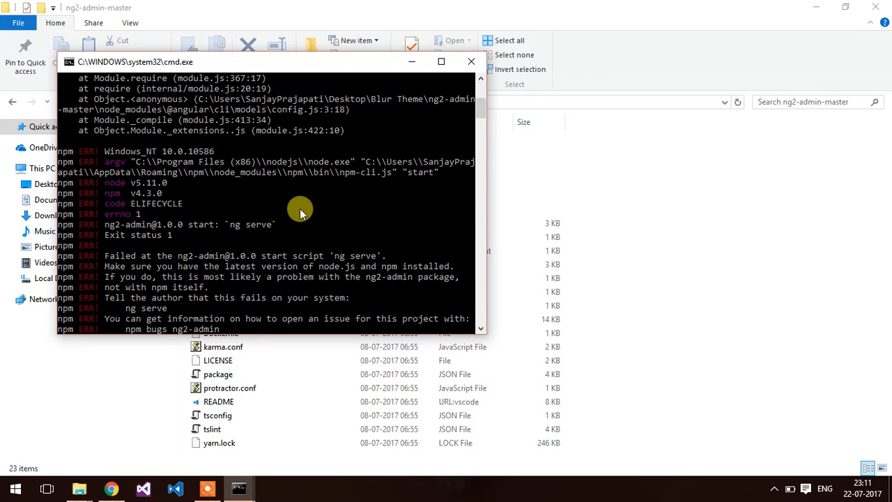
pyautogui.scroll(-3)
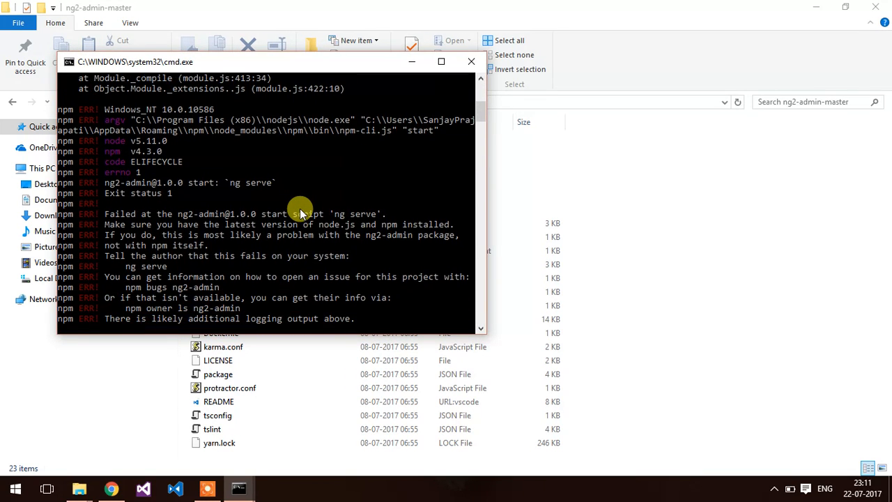
pyautogui.scroll(-3)
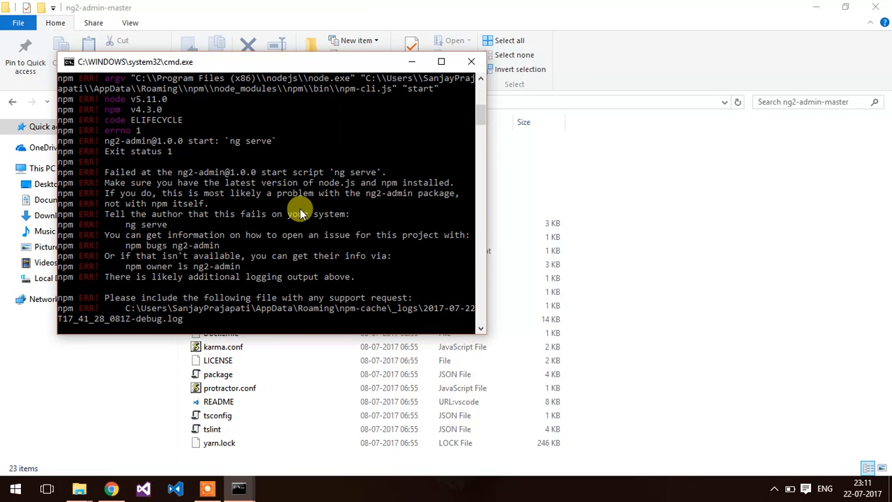
pyautogui.scroll(3)
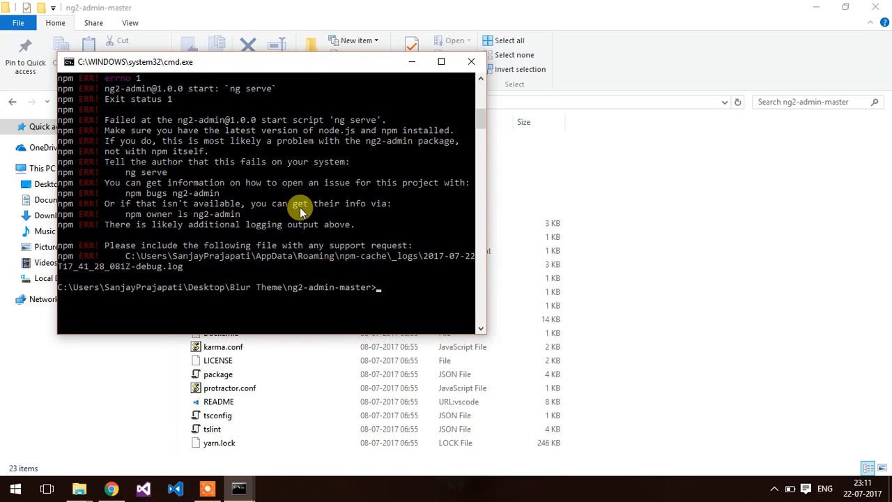
pyautogui.moveTo(302, 221)
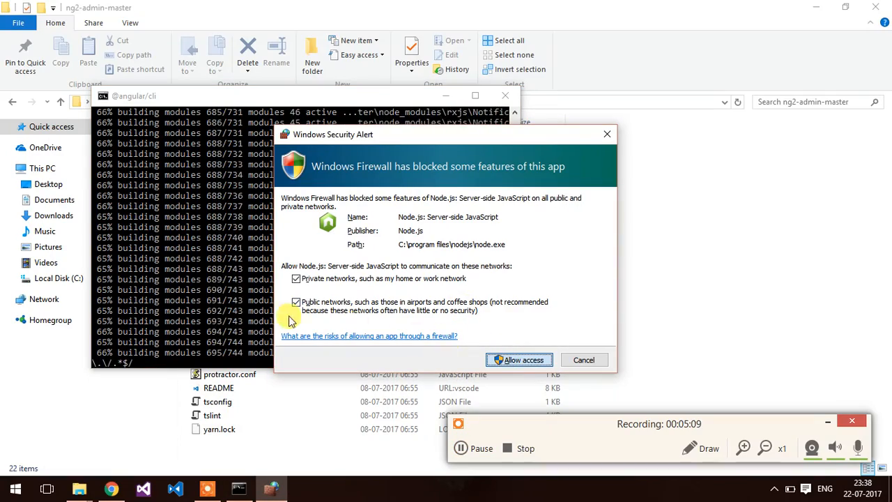
# - Allow Node.js through the Windows Firewall so the module build proceeds
pyautogui.click(519, 359)
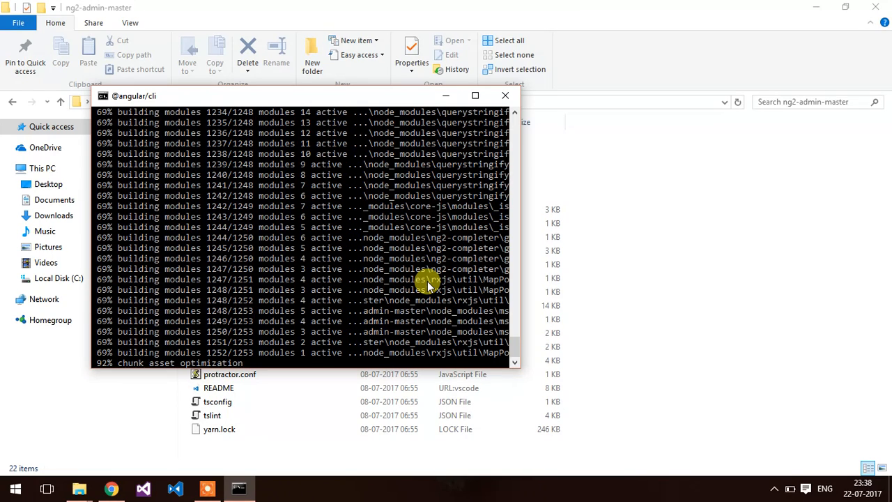
pyautogui.moveTo(337, 346)
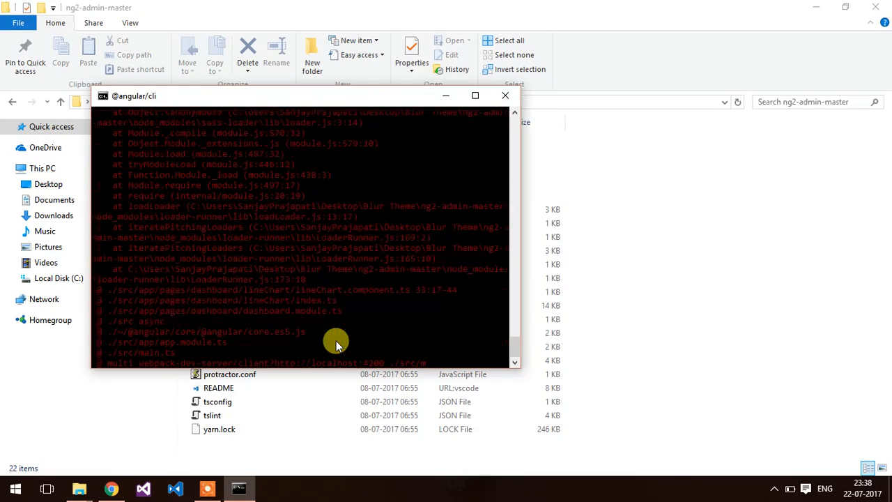
# - Scroll the red build errors to the 'Cannot find module node-sass' failure
pyautogui.scroll(-3)
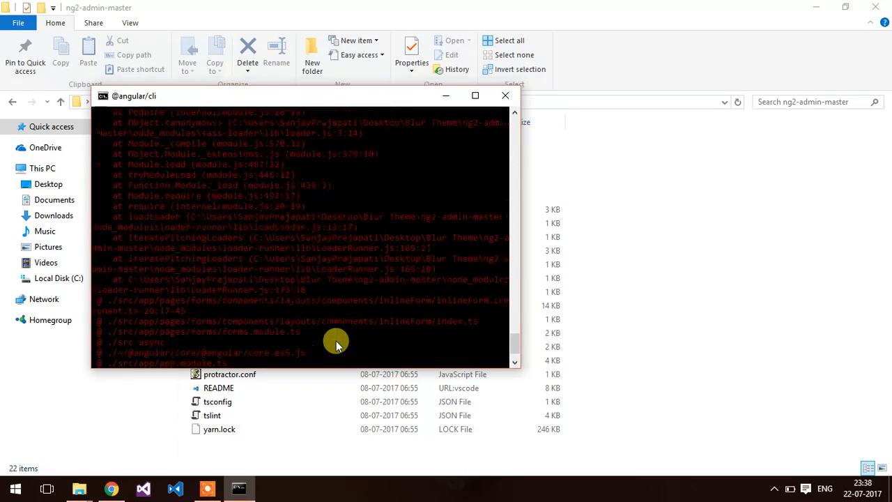
pyautogui.scroll(-3)
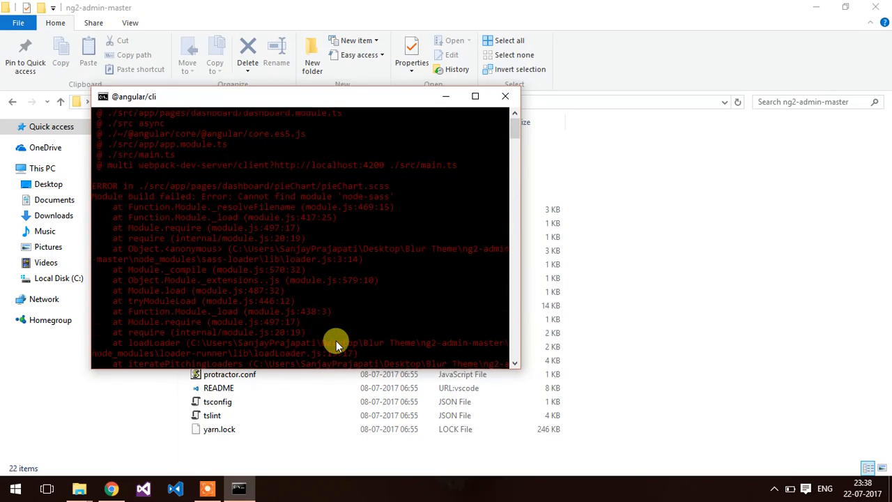
pyautogui.moveTo(472, 332)
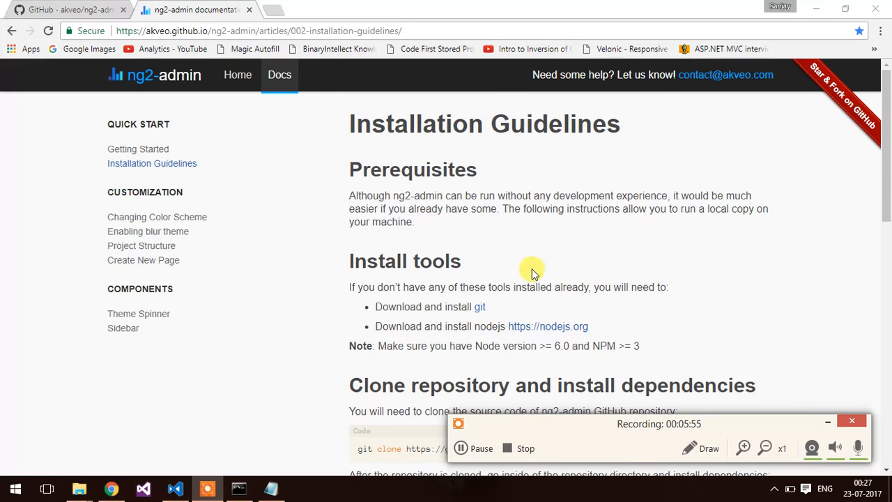
# - Terminate the failed build and run npm start again in the command window
pyautogui.click(239, 487)
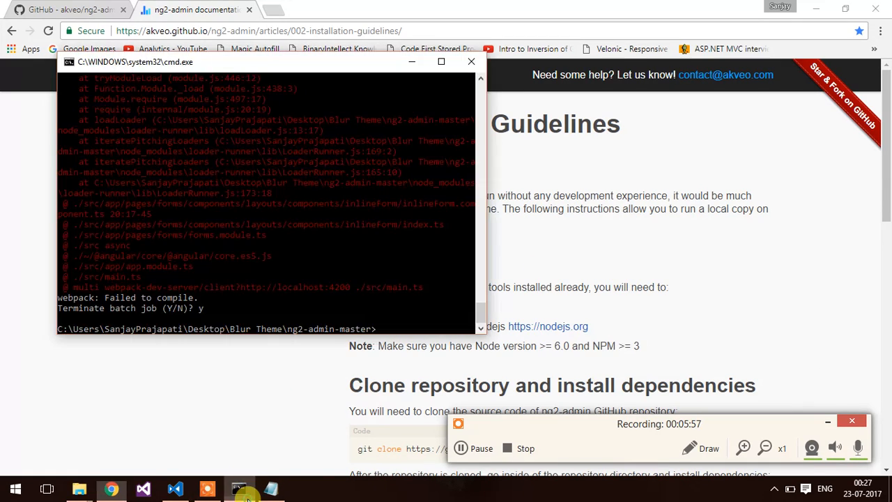
pyautogui.write('npm')
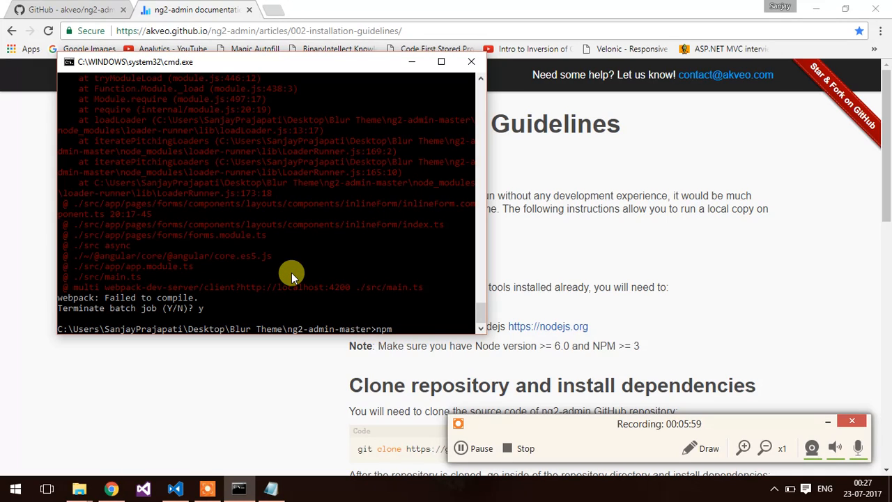
pyautogui.write('s')
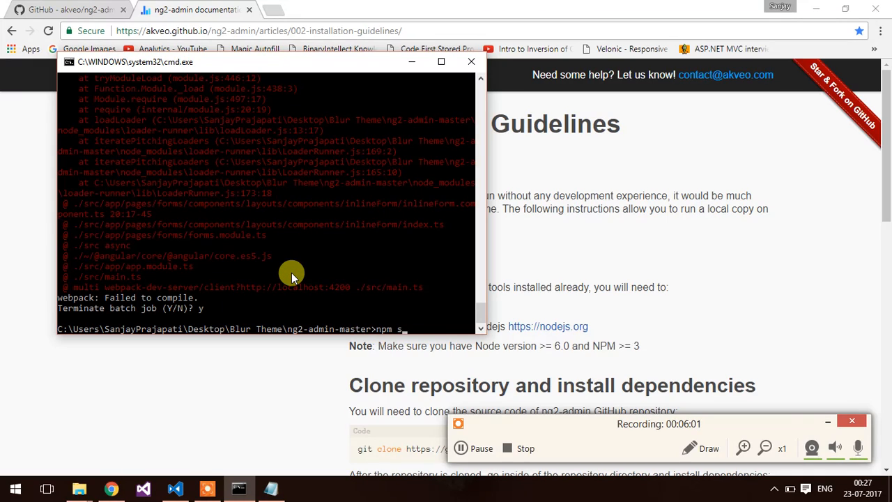
pyautogui.write('tart')
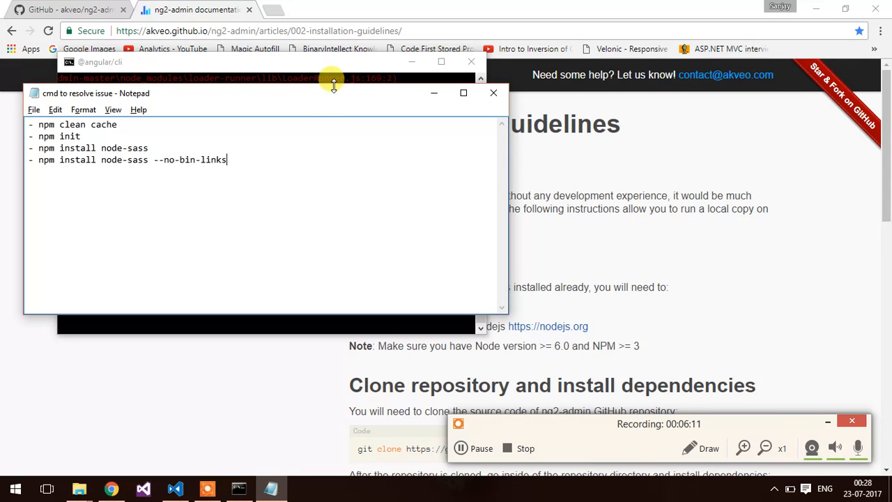
# - Move the Notepad note aside and add '- npm update -g' as a new line
pyautogui.moveTo(333, 92); pyautogui.dragTo(467, 133)
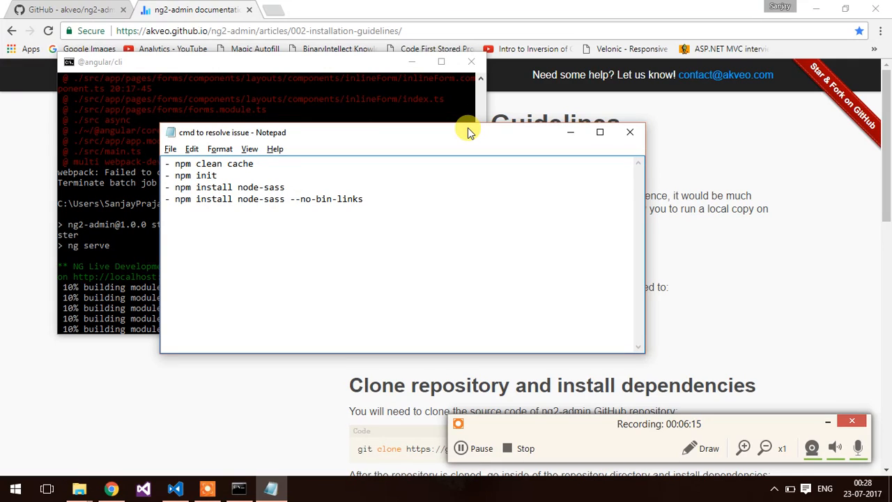
pyautogui.moveTo(371, 209)
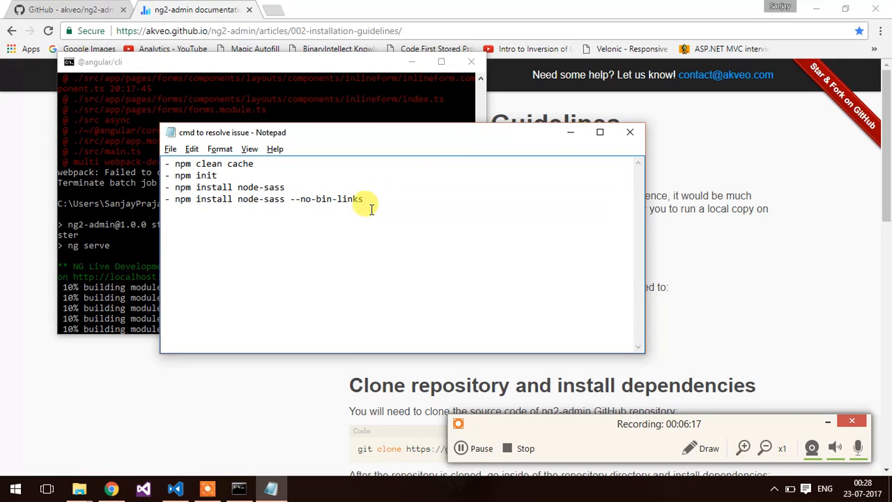
pyautogui.moveTo(248, 187)
pyautogui.write('-')
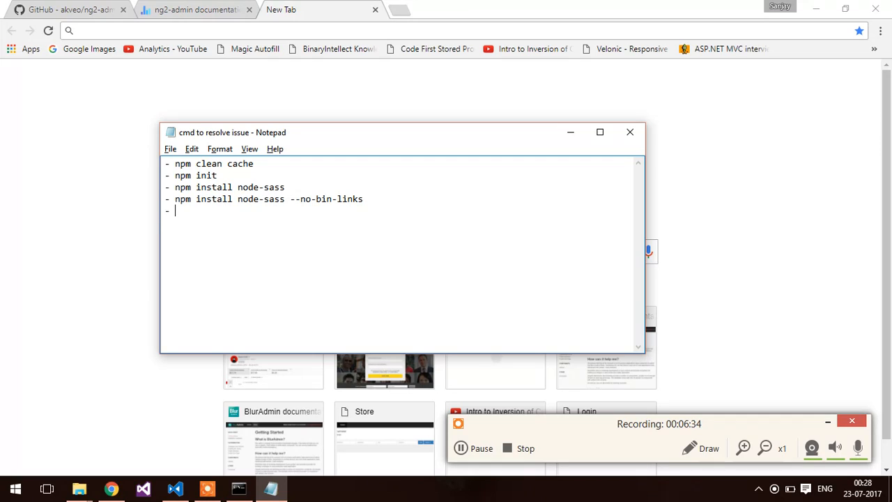
pyautogui.write('npm upd')
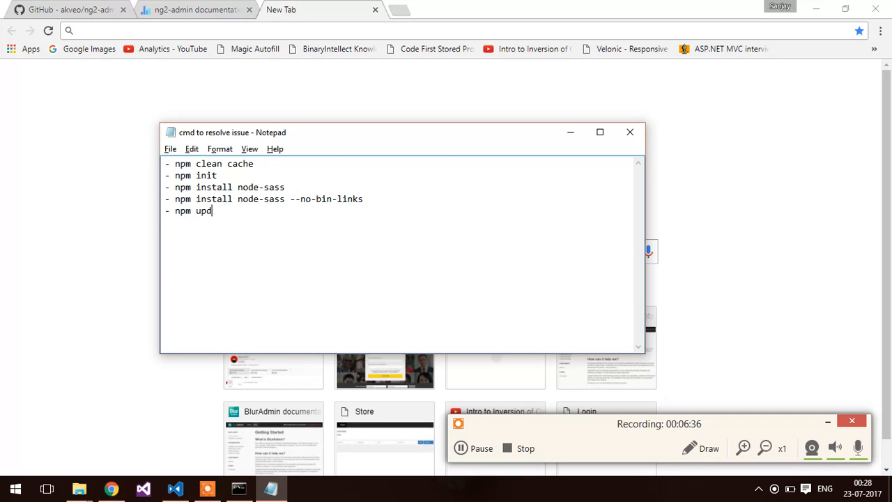
pyautogui.write('ate -g')
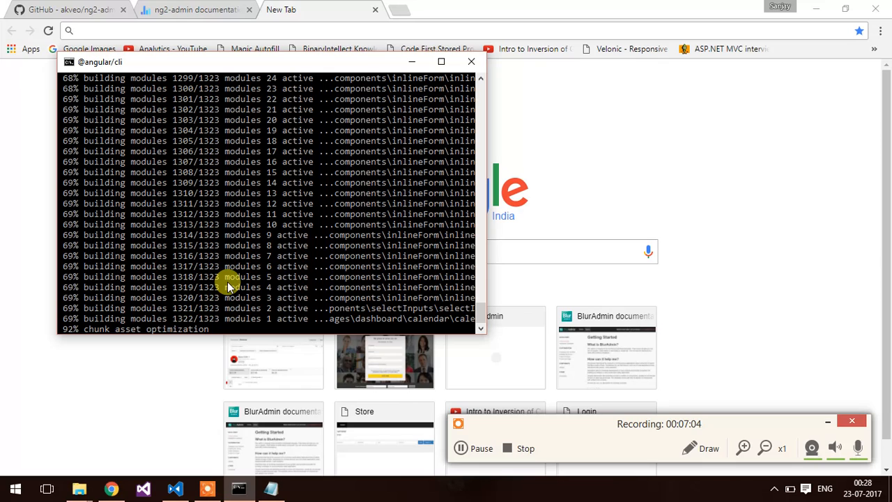
pyautogui.moveTo(195, 9)
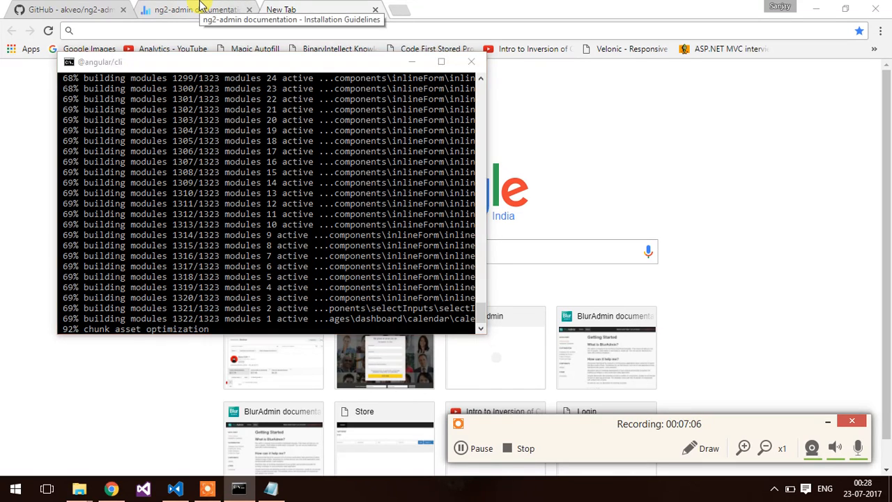
# - Review the installation guide's Running local copy section, then return to the command window
pyautogui.click(195, 8)
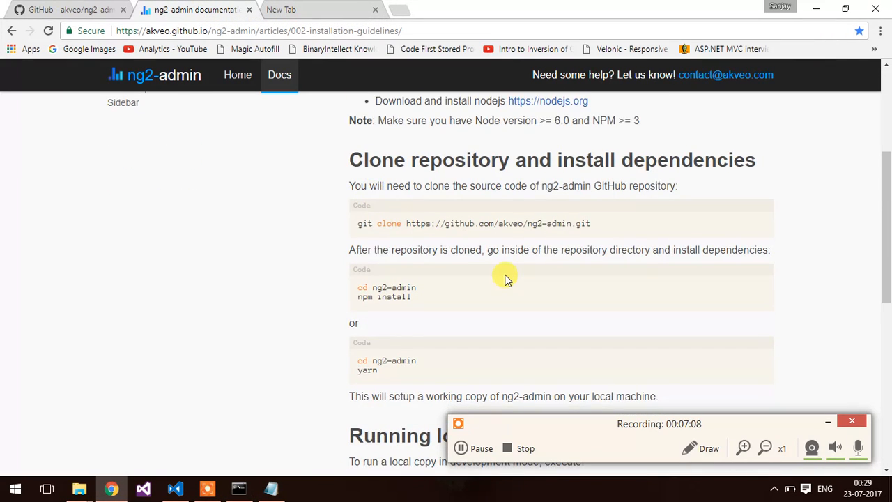
pyautogui.scroll(-3)
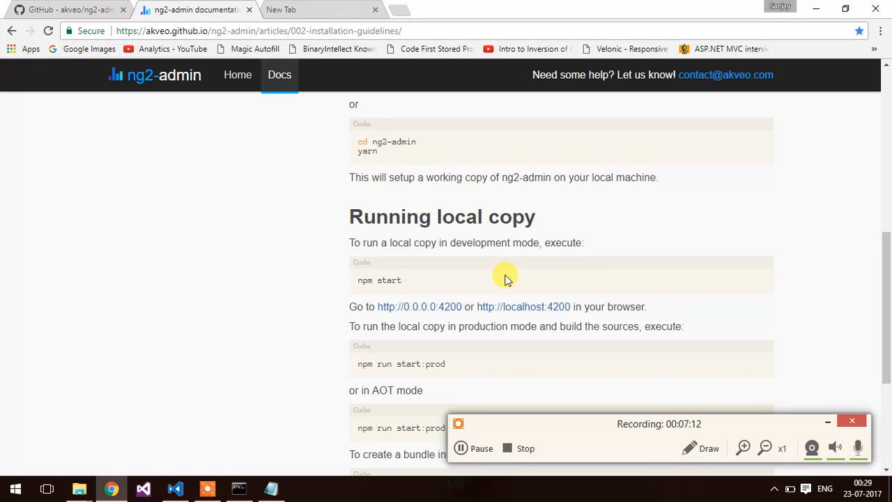
pyautogui.scroll(-3)
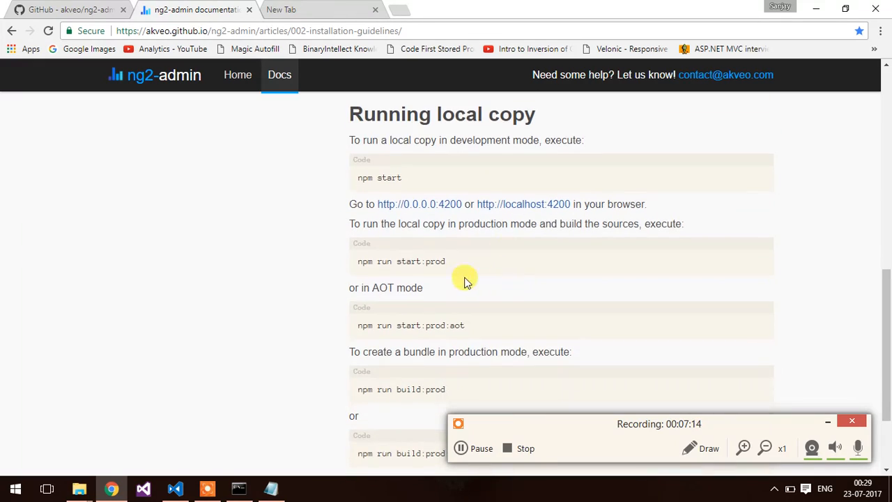
pyautogui.moveTo(415, 271)
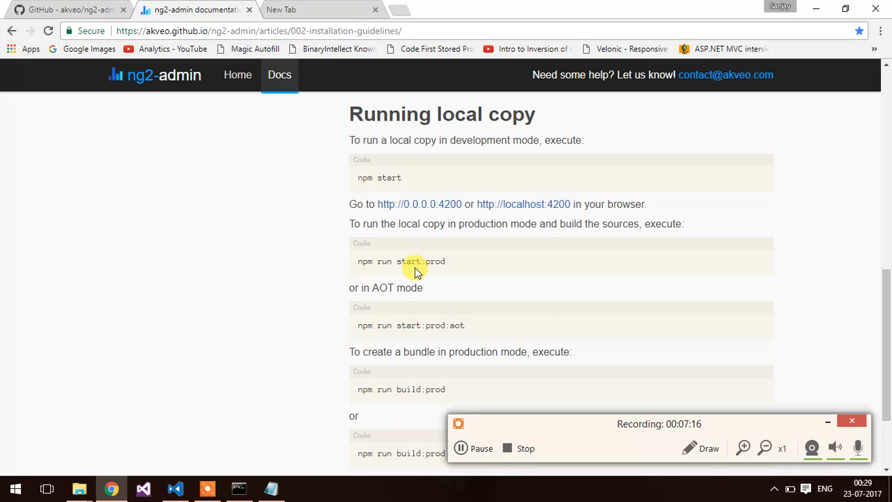
pyautogui.moveTo(449, 270)
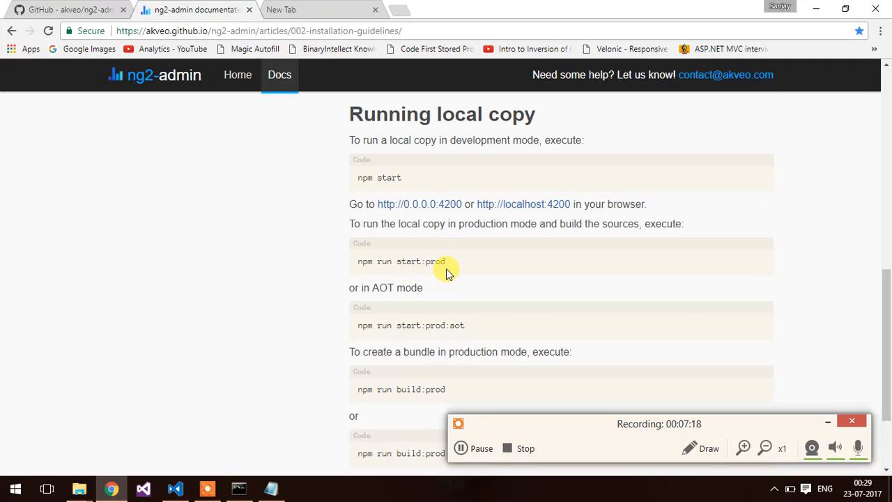
pyautogui.moveTo(382, 306)
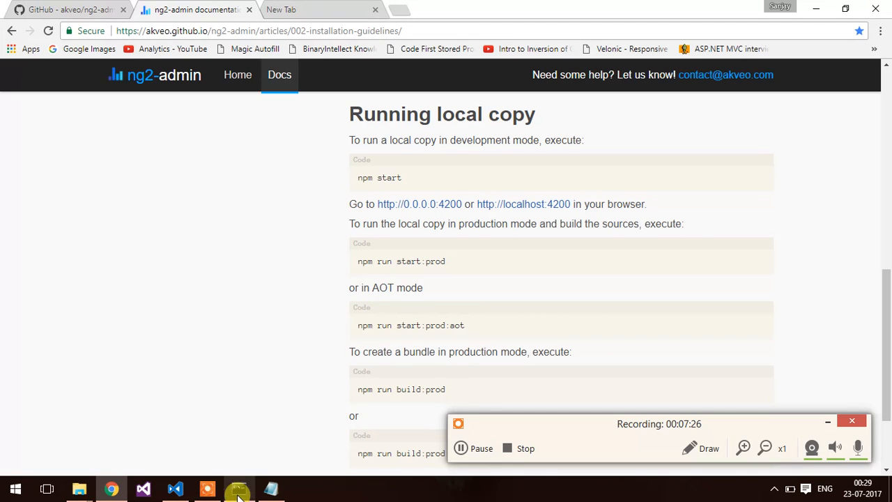
pyautogui.click(237, 488)
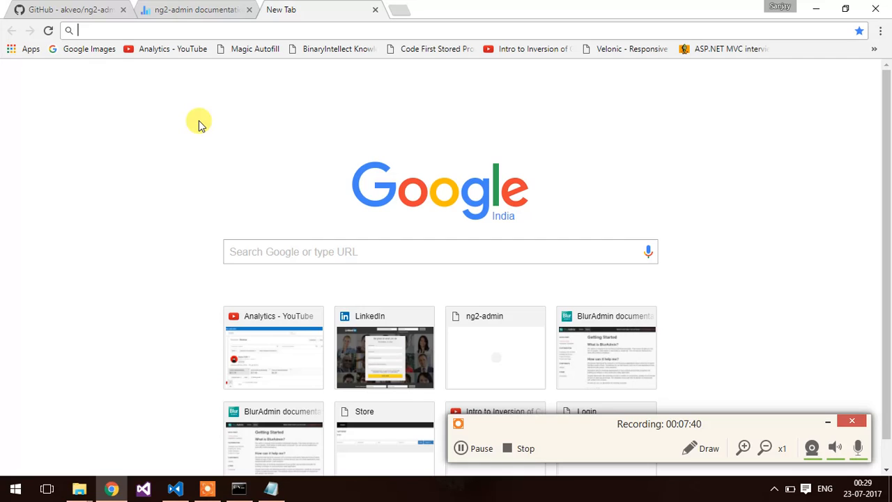
pyautogui.moveTo(155, 198)
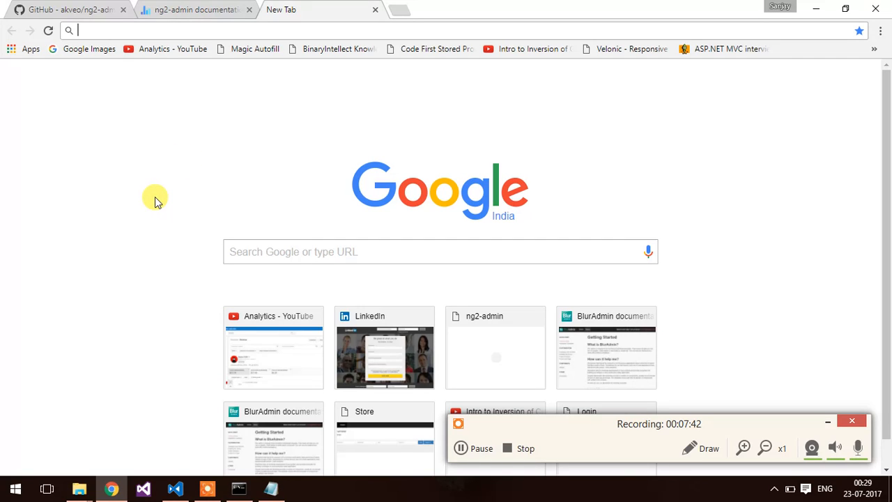
# - Select the plain 'npm install node-sass' line in the Notepad note for removal
pyautogui.click(270, 488)
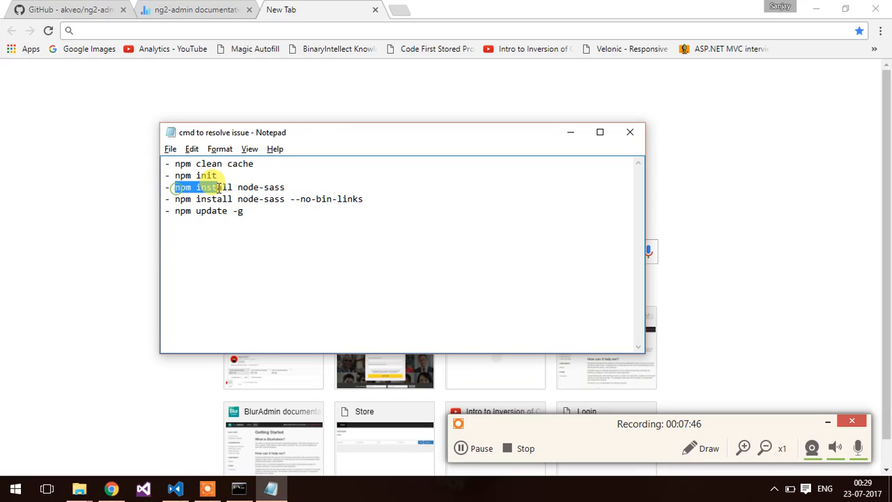
pyautogui.click(295, 187)
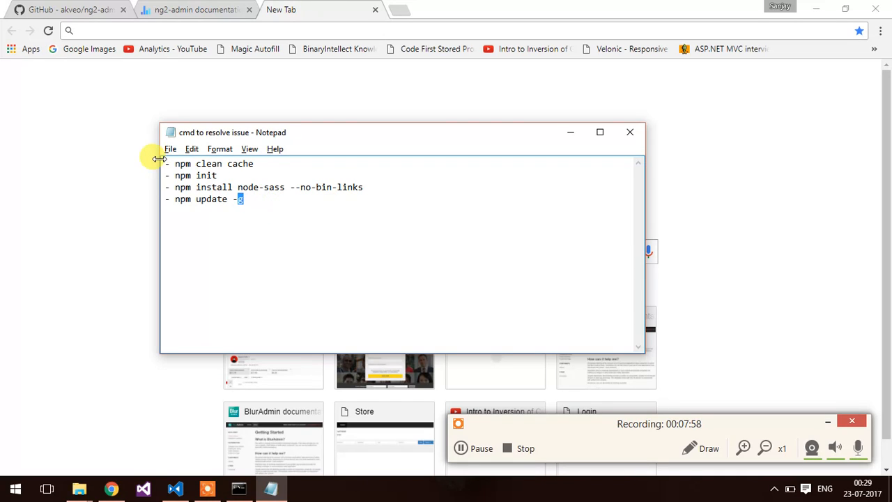
pyautogui.press('ctrl+a')
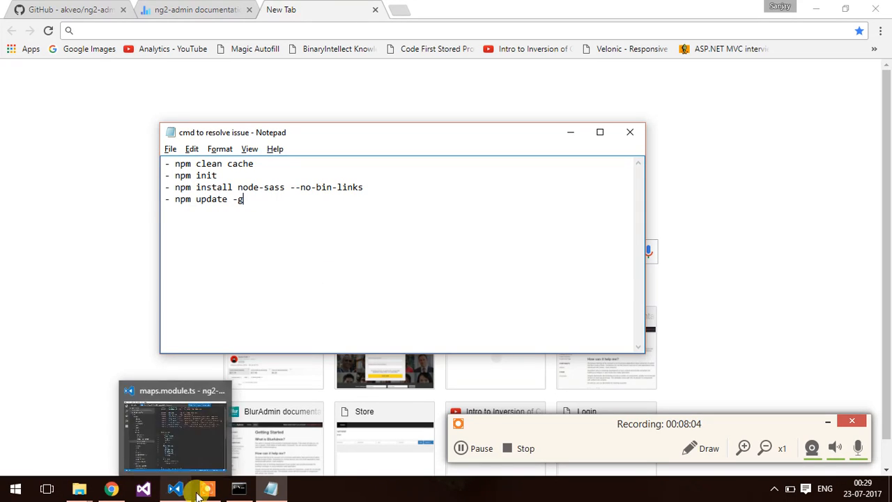
pyautogui.click(238, 488)
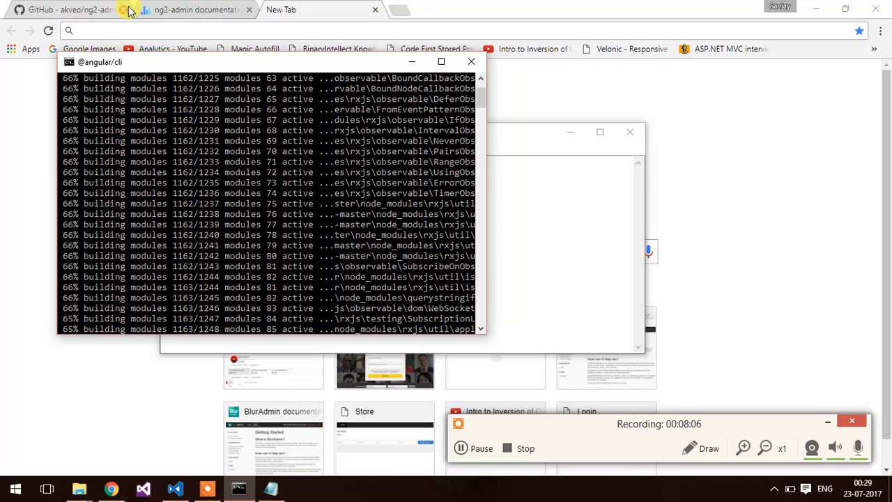
pyautogui.click(195, 9)
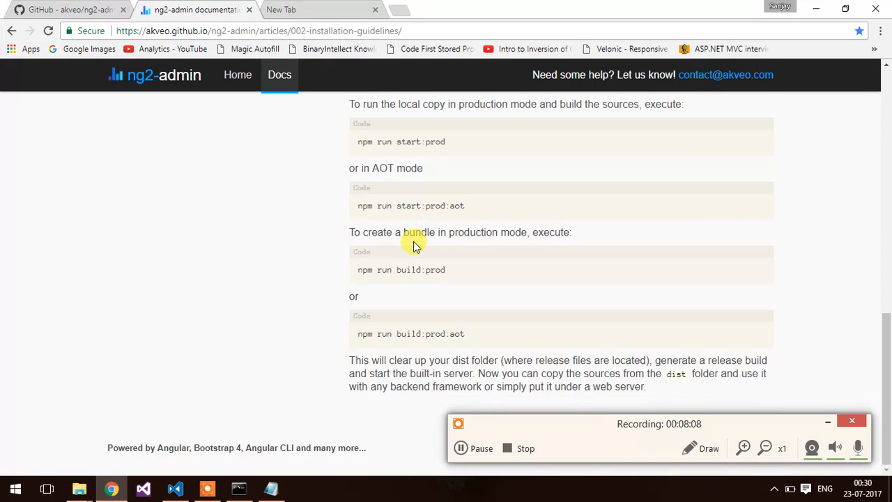
pyautogui.scroll(3)
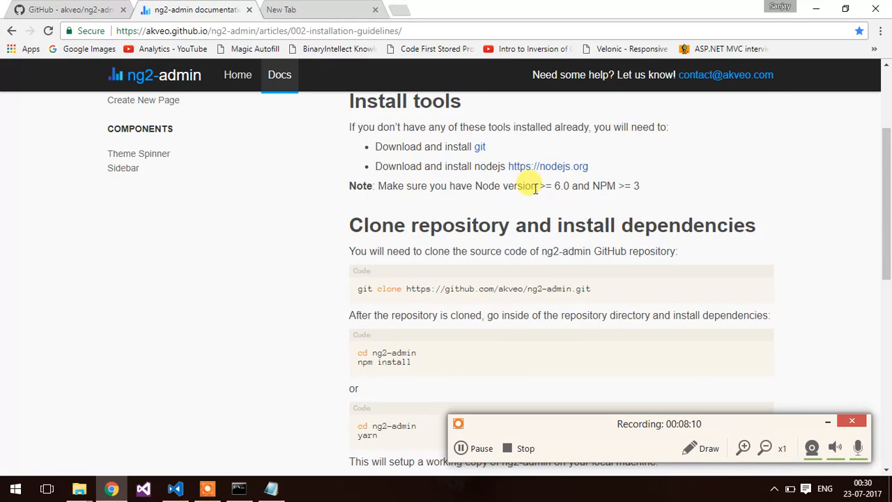
pyautogui.scroll(-3)
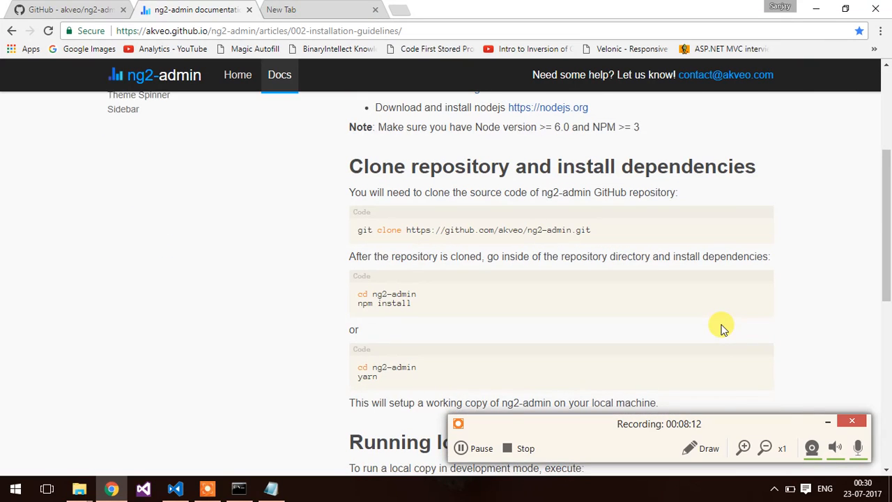
pyautogui.scroll(-3)
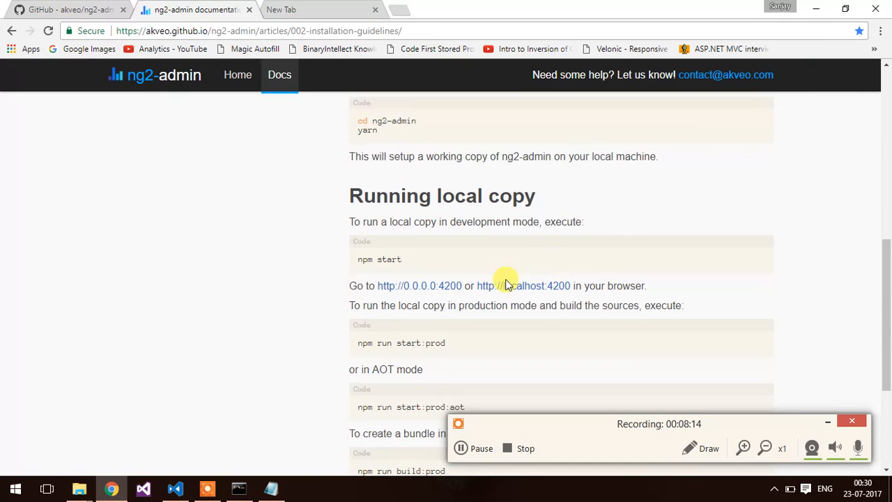
pyautogui.click(524, 286)
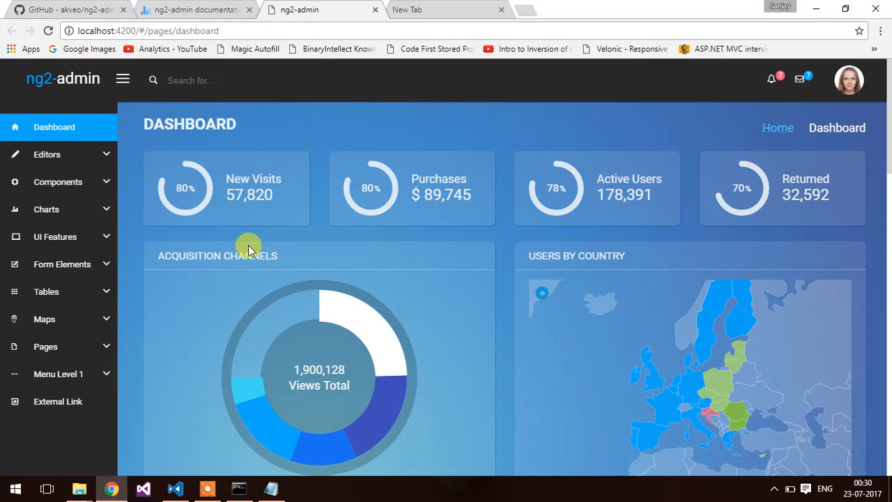
# - Navigate the sidebar to Components > Tree View, listing programming languages by paradigm
pyautogui.click(47, 209)
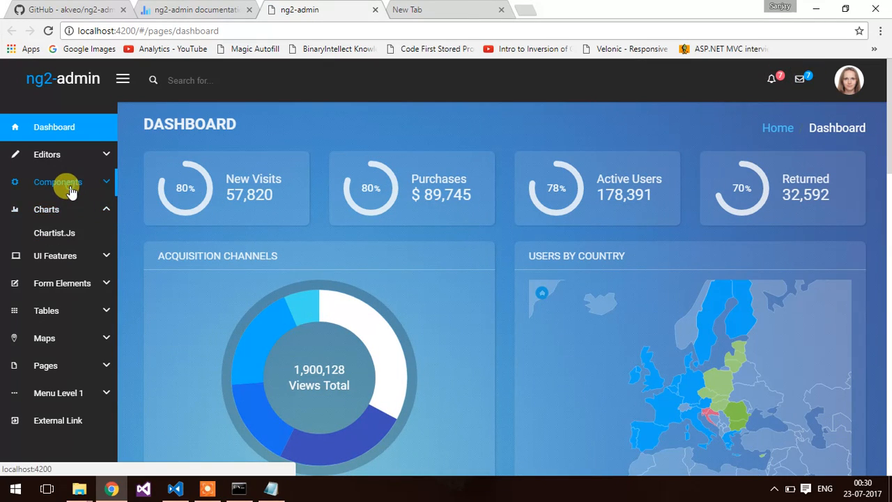
pyautogui.click(58, 181)
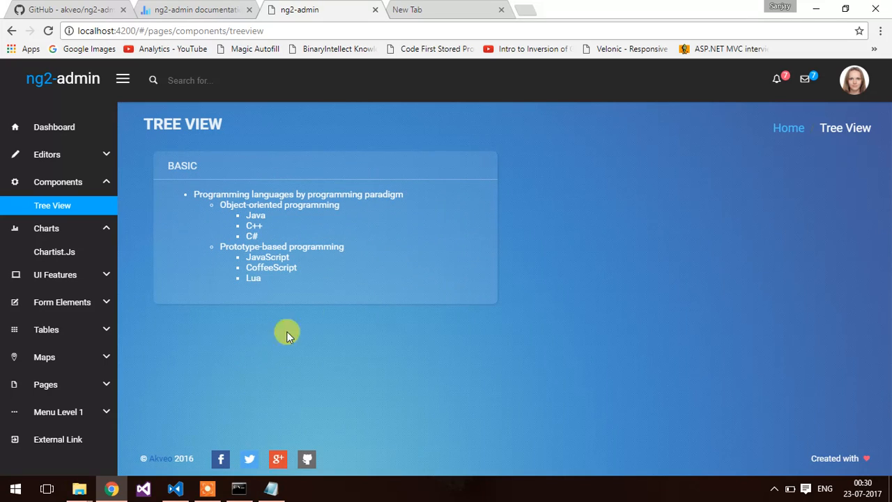
pyautogui.moveTo(270, 288)
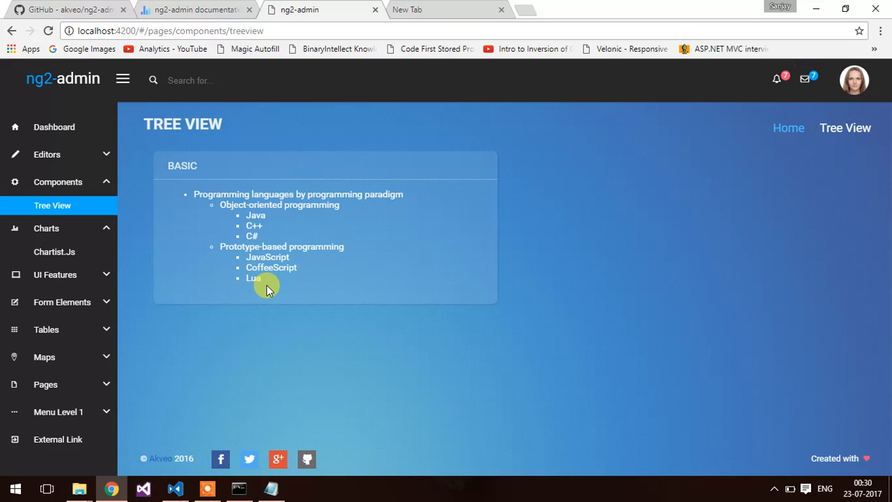
pyautogui.moveTo(226, 477)
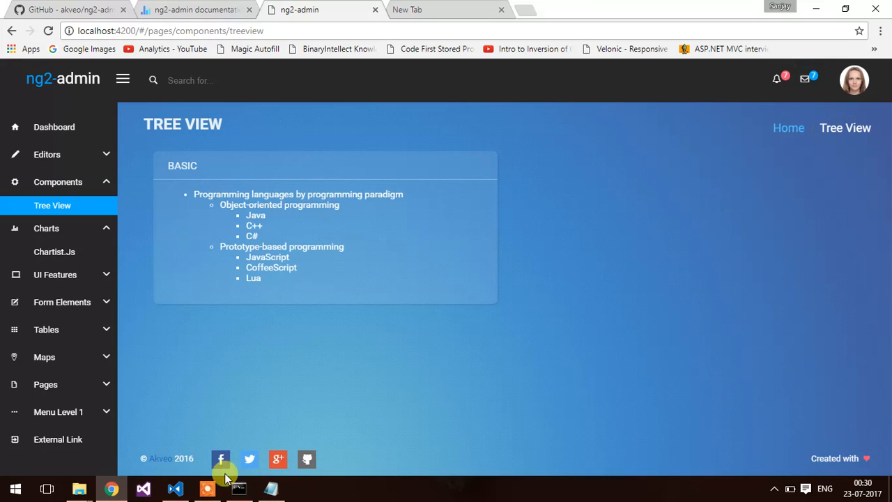
pyautogui.moveTo(368, 322)
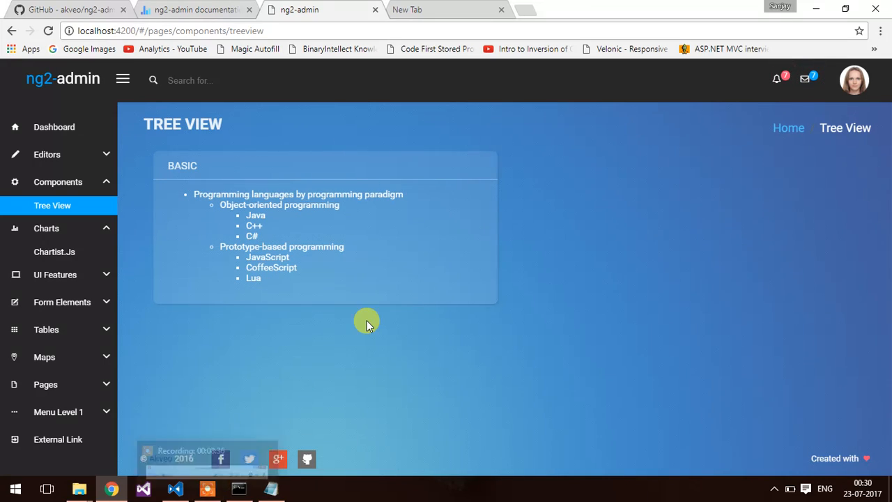